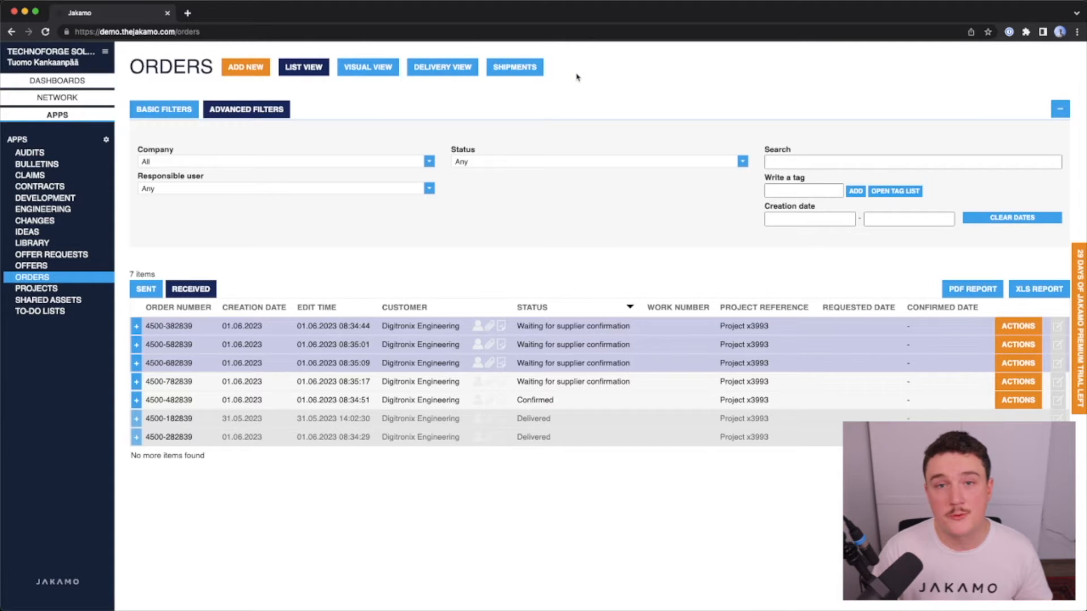
mouse_move(579, 75)
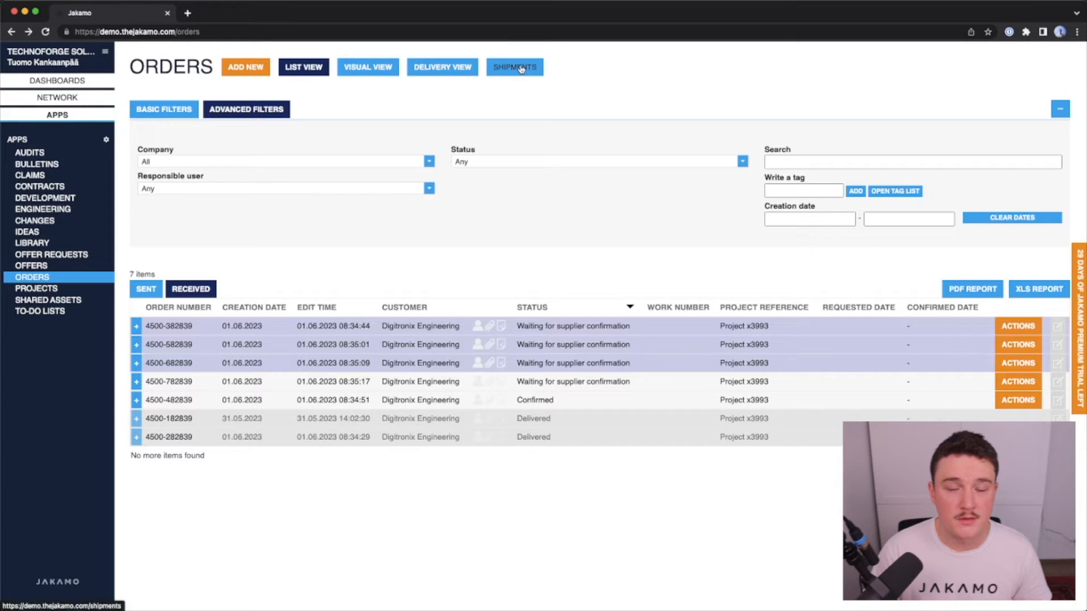
Open the Shipments list of sent shipments shared with Digitronix Engineering.
click(514, 67)
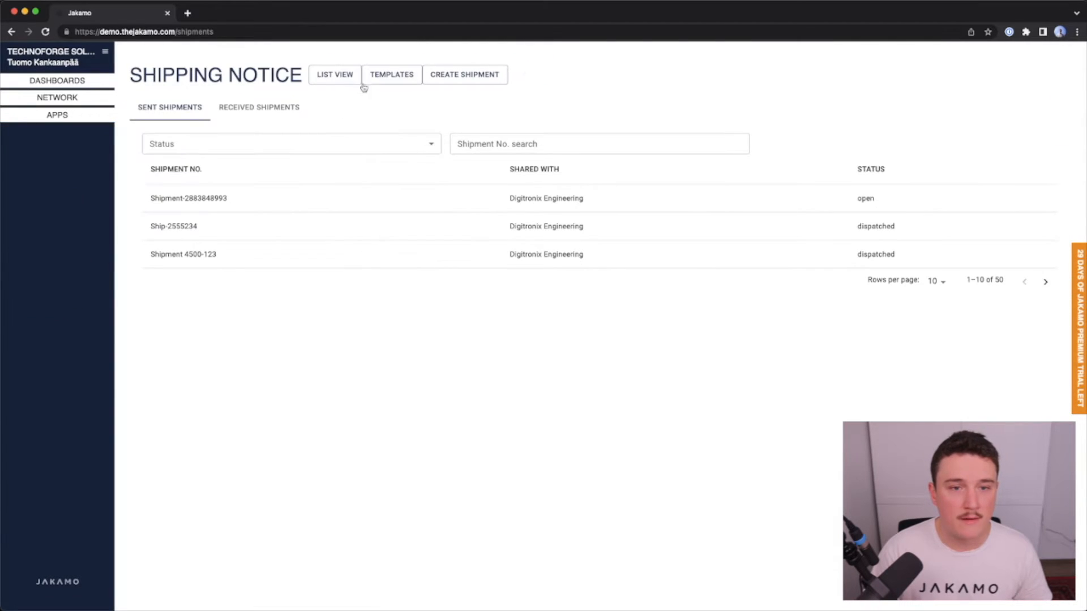
mouse_move(387, 132)
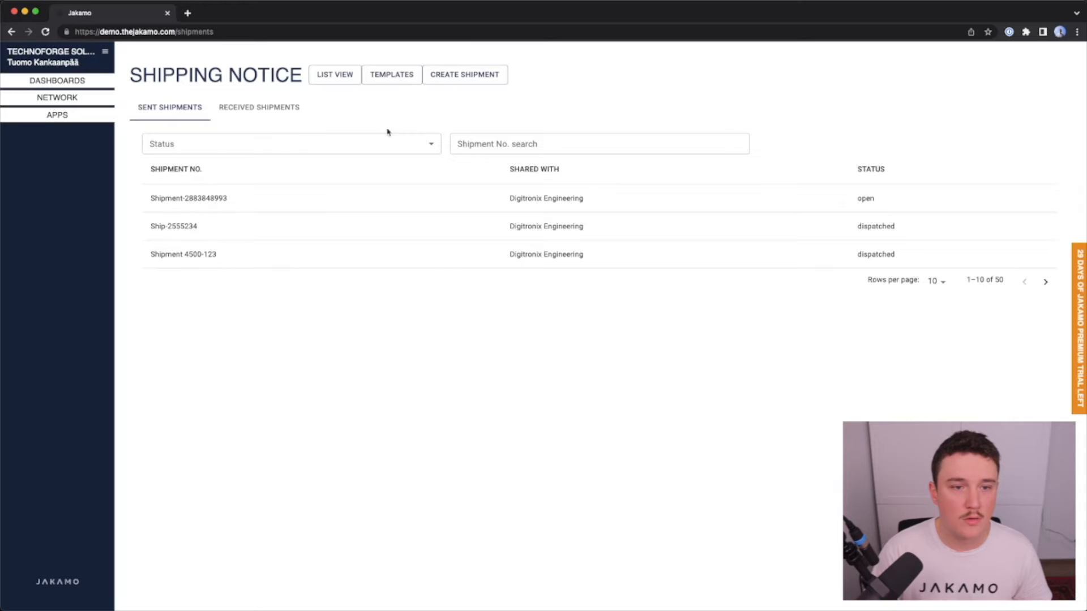
mouse_move(584, 93)
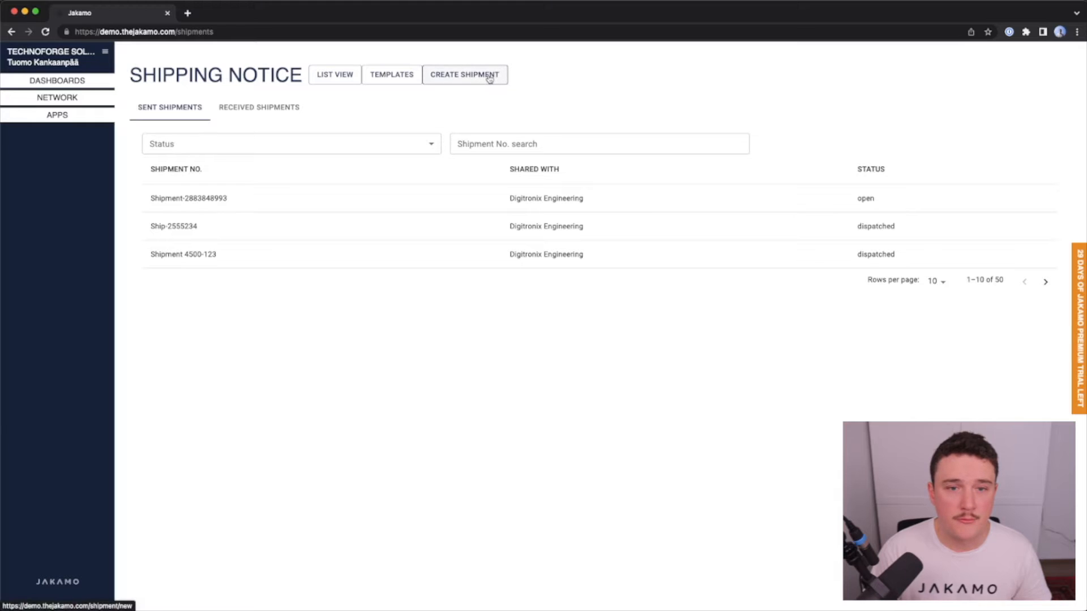
Start a new shipment numbered 11111 with Digitronix Engineering as the buyer company.
click(463, 75)
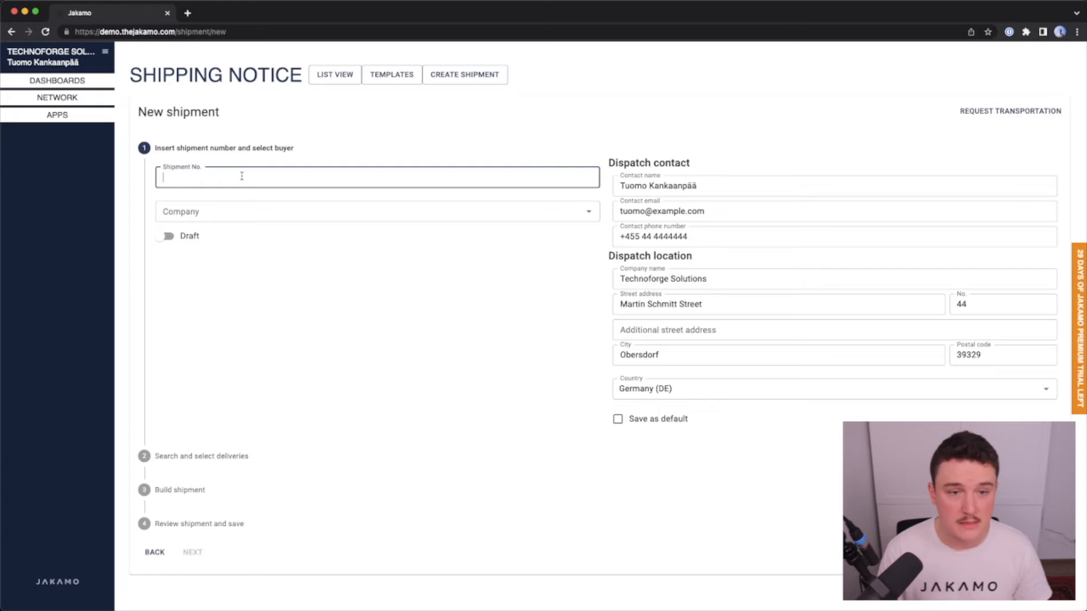
text(11111)
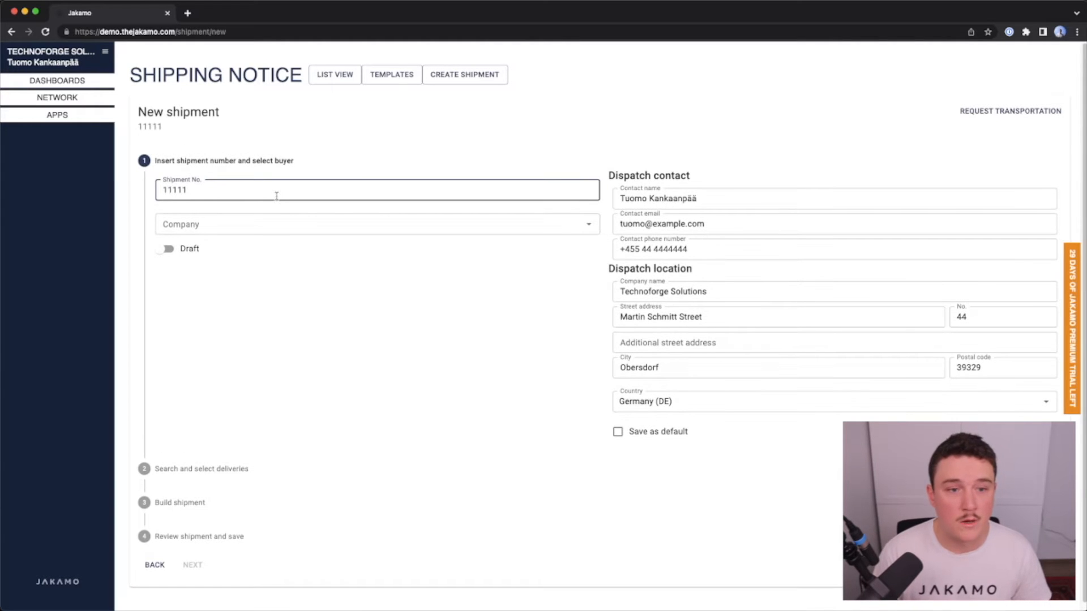
click(378, 224)
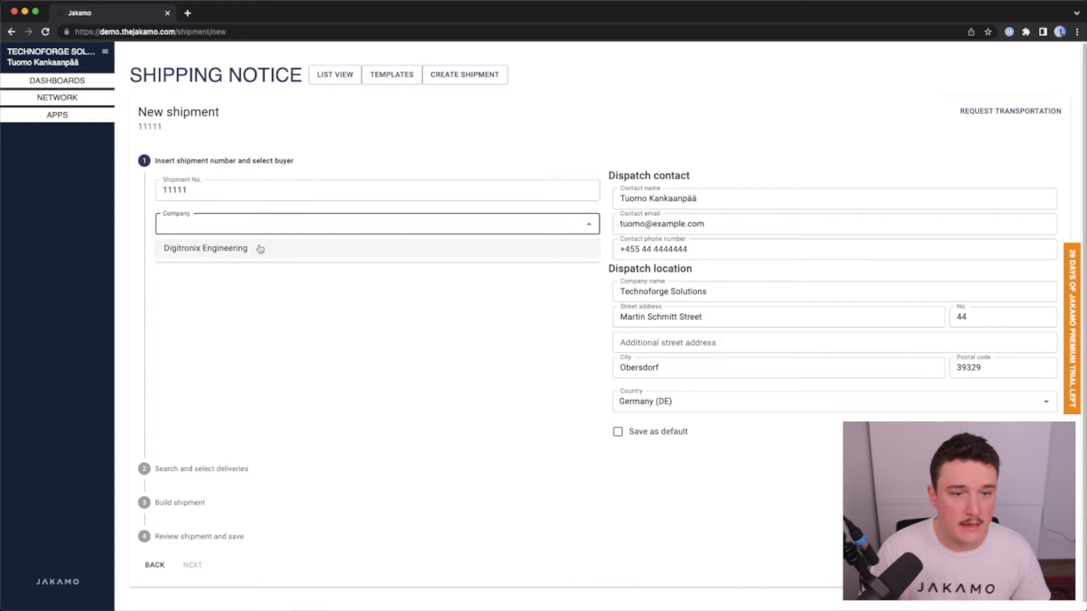
click(205, 248)
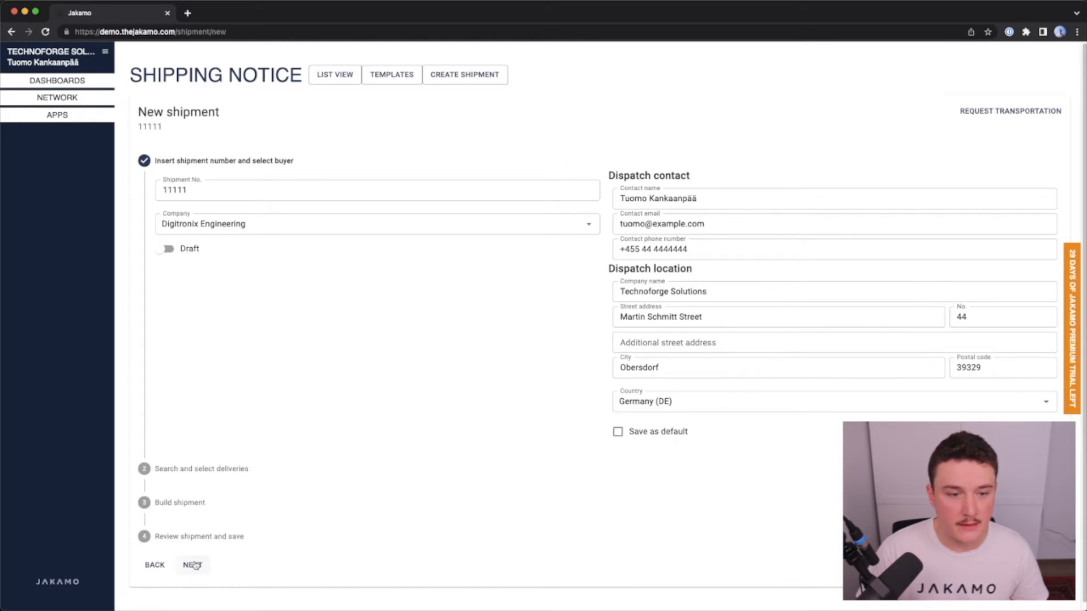
click(192, 565)
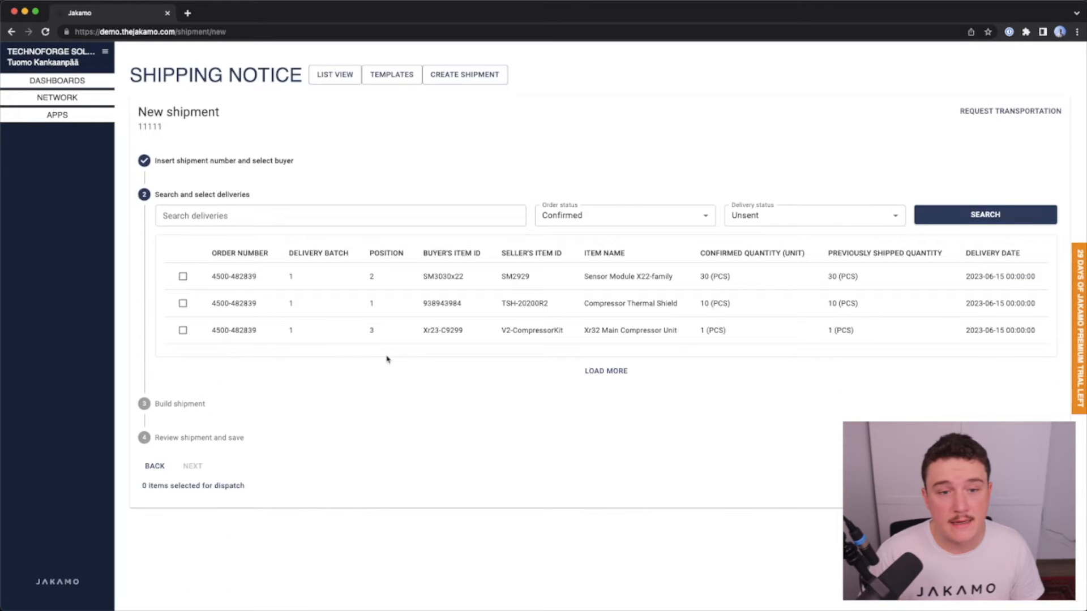
mouse_move(389, 373)
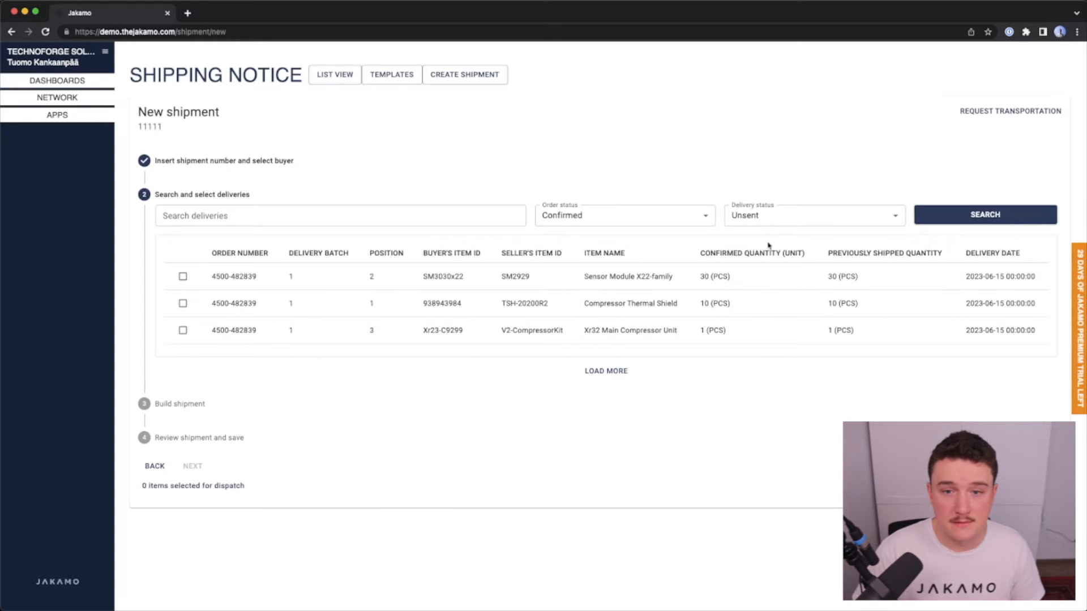
click(814, 215)
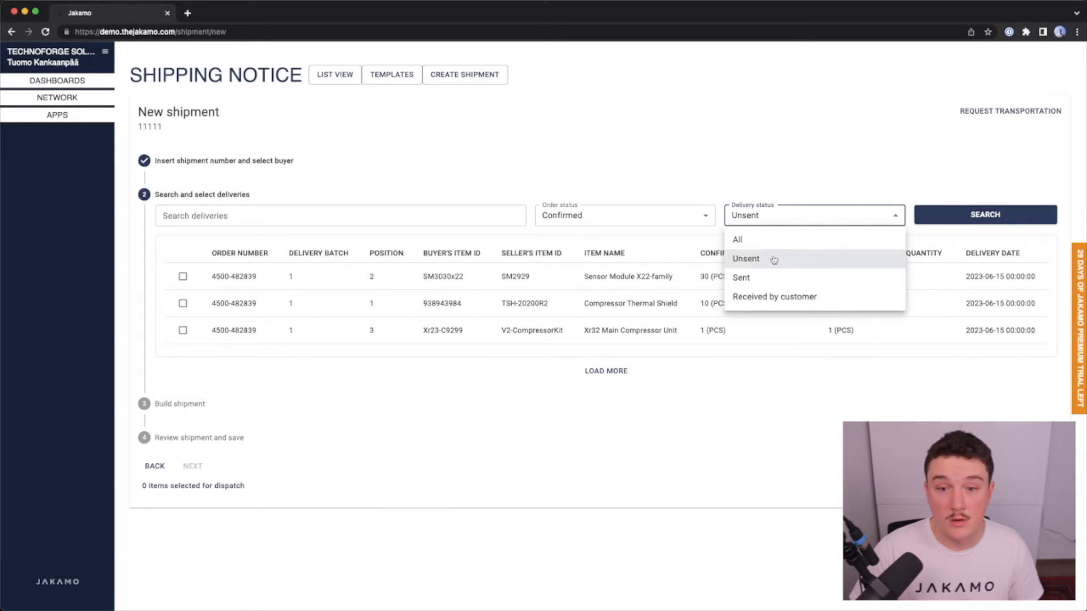
mouse_move(812, 270)
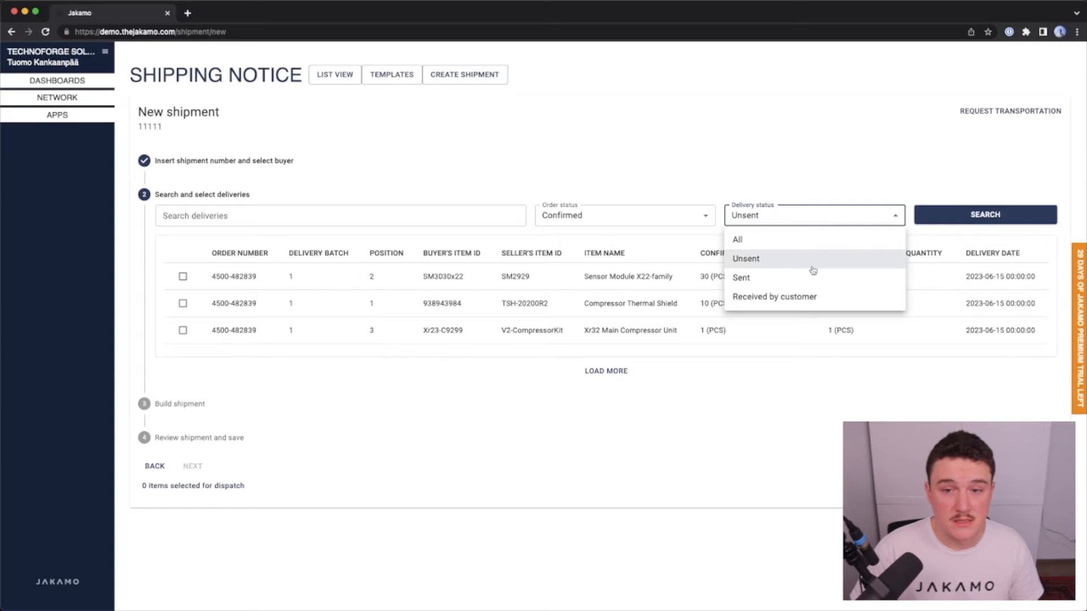
click(737, 239)
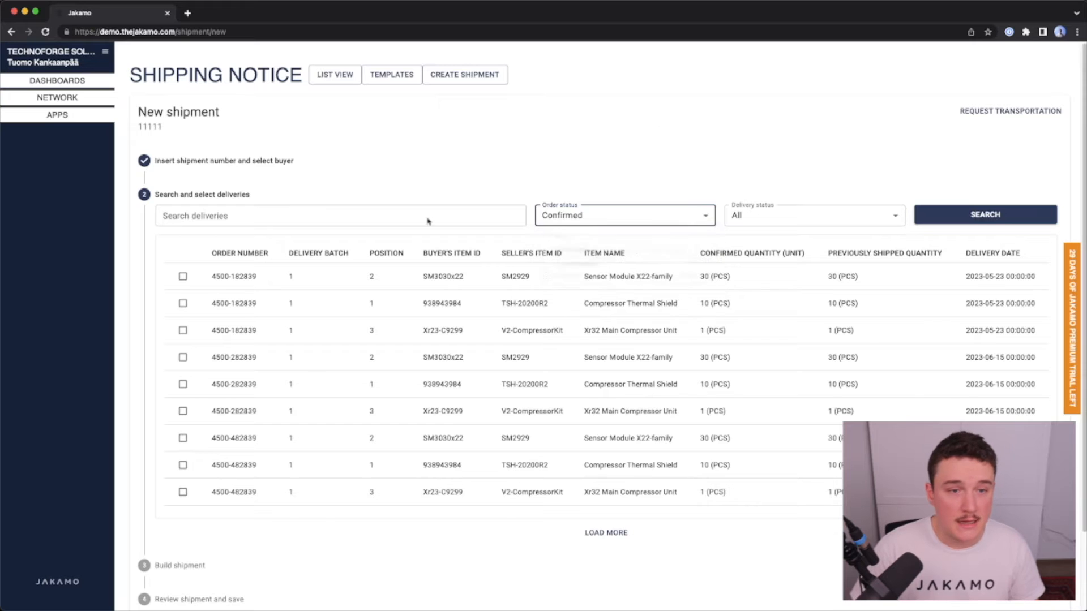
click(340, 216)
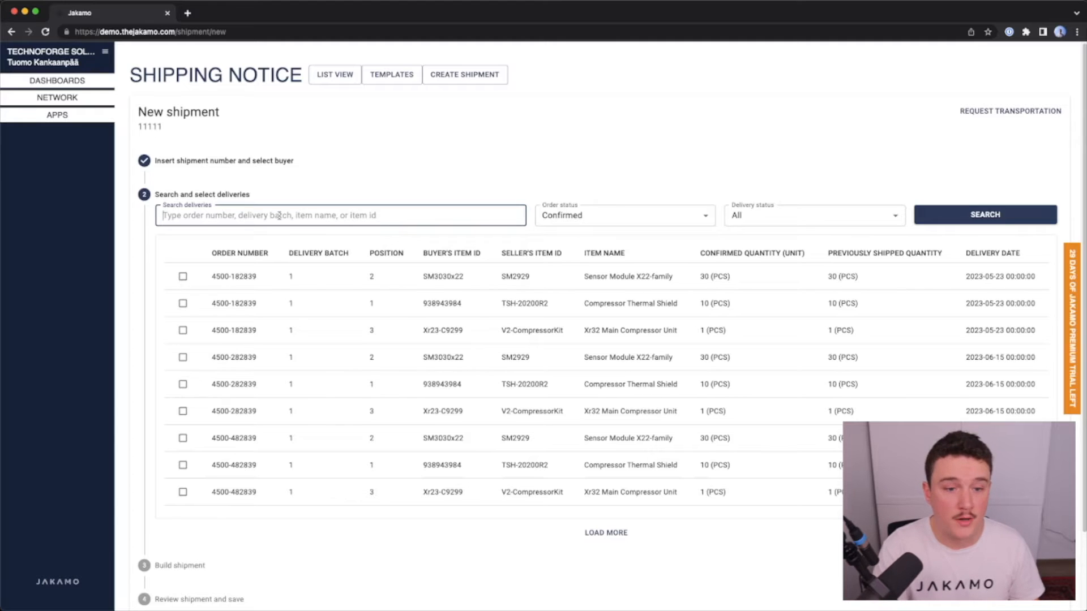
text(4500-482839)
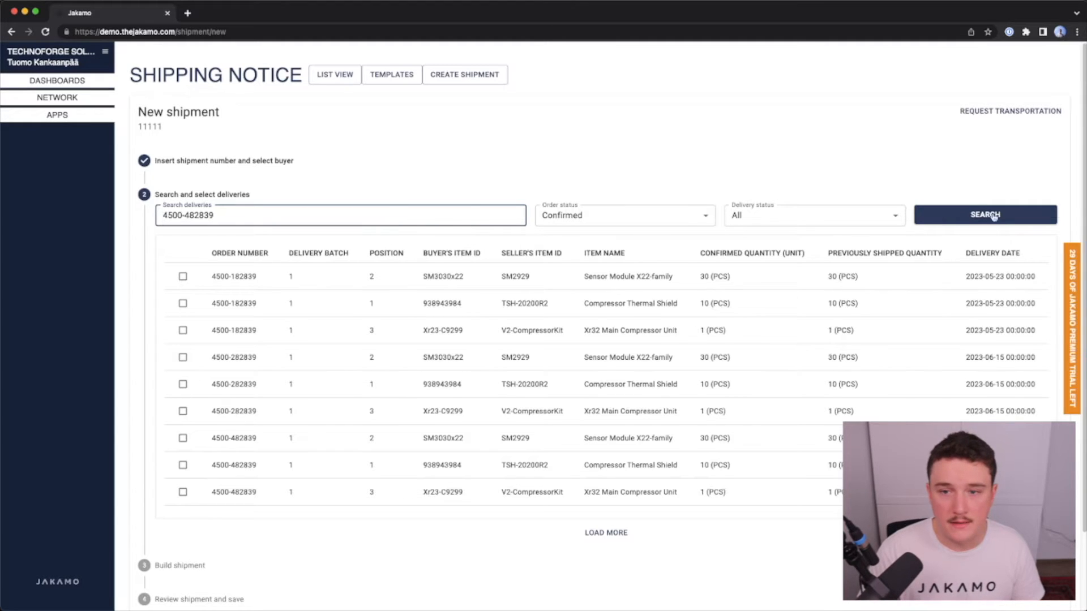
click(985, 214)
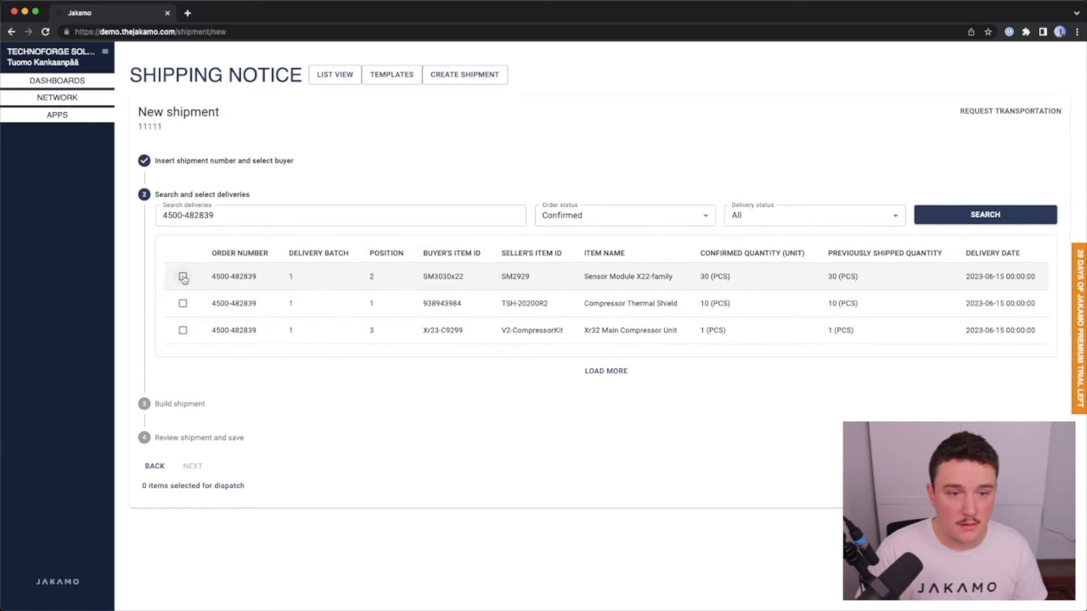
click(183, 302)
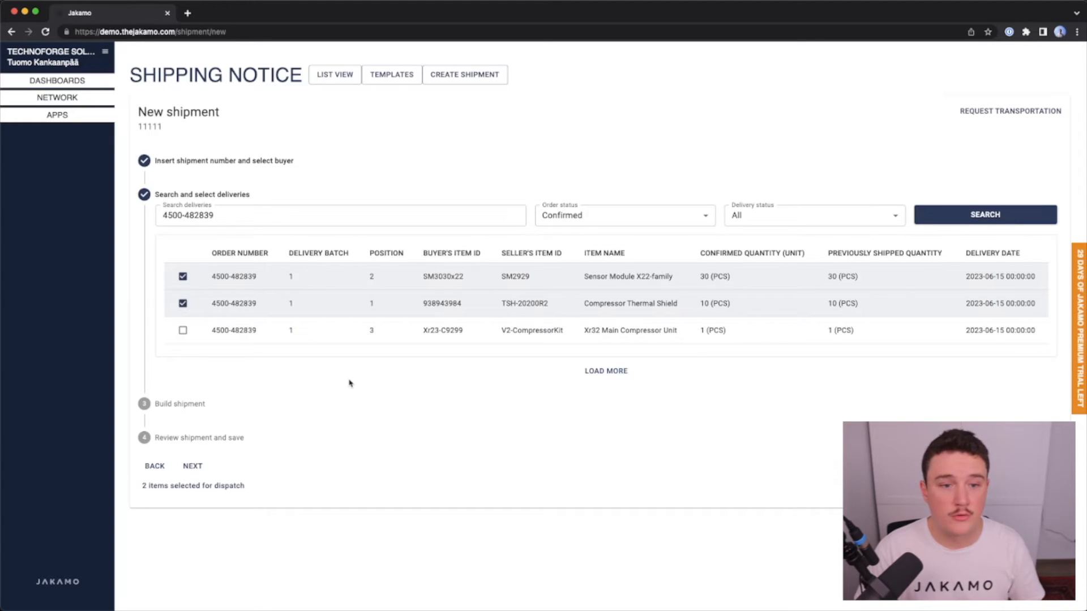
mouse_move(551, 416)
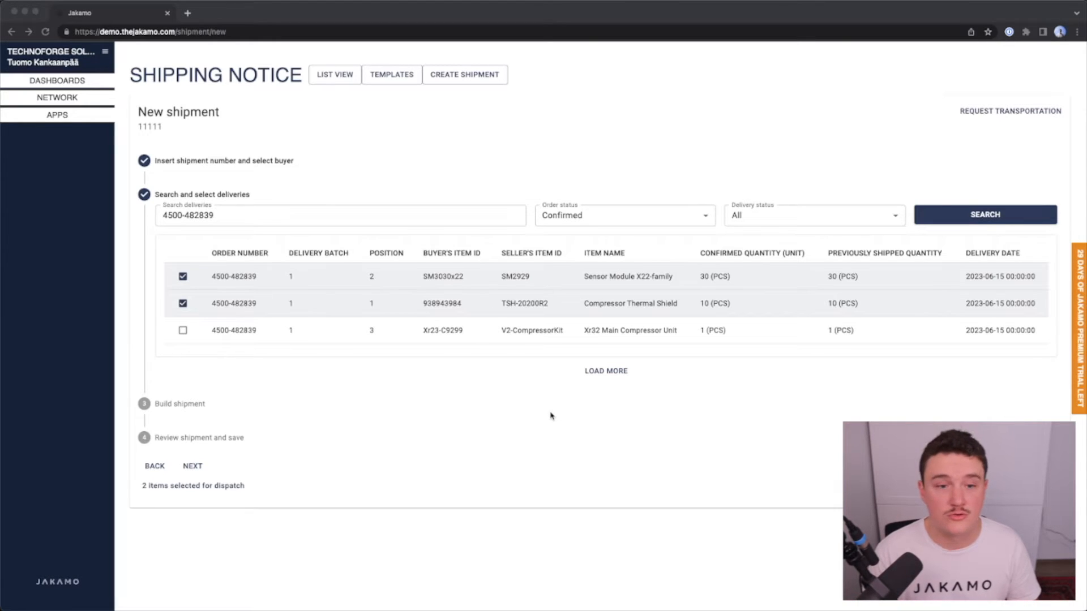
mouse_move(492, 366)
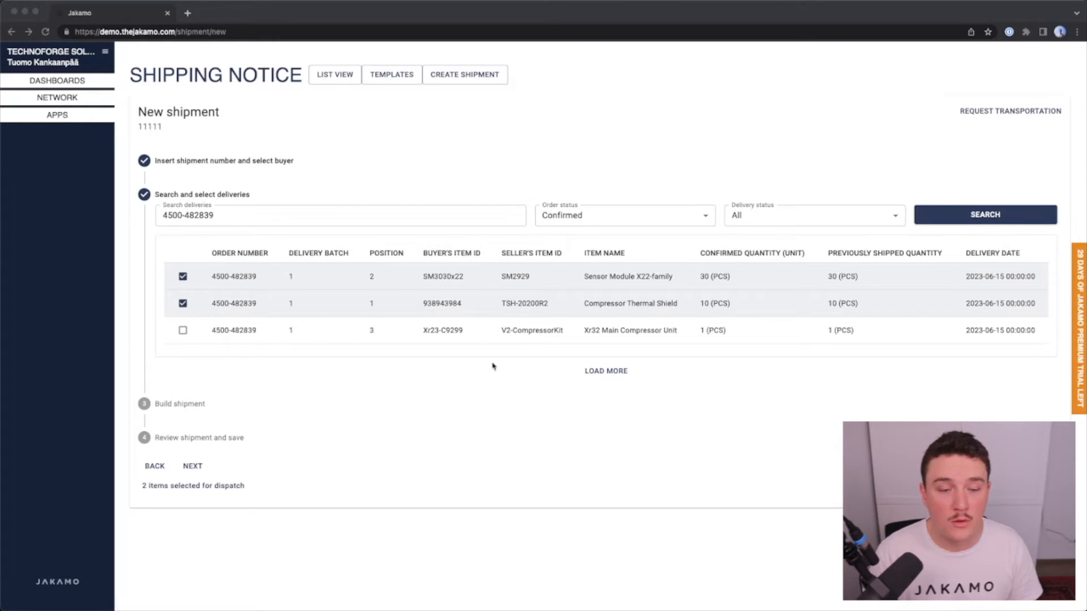
mouse_move(340, 373)
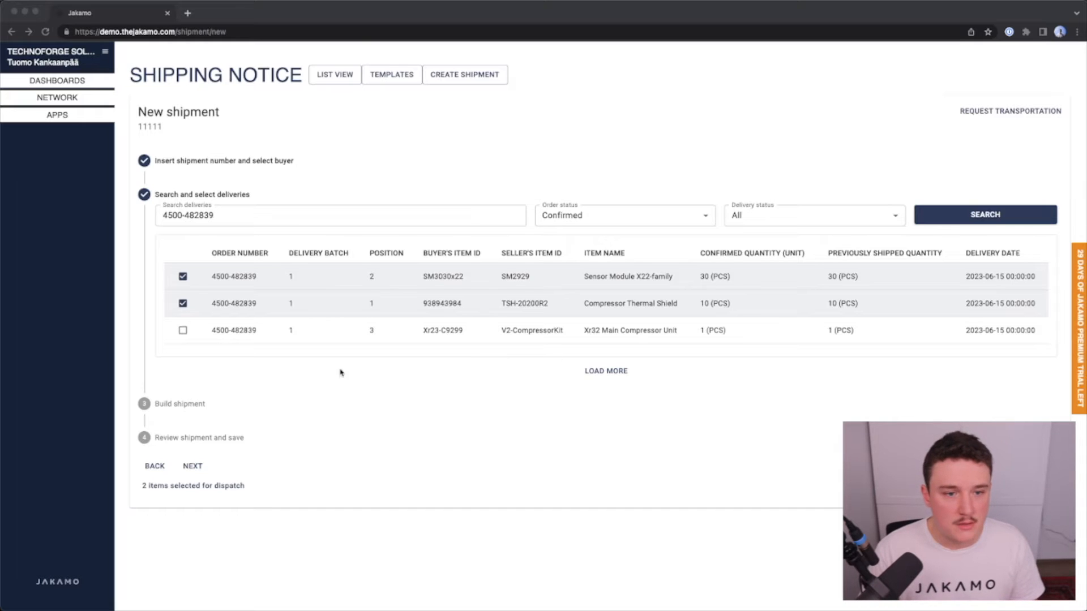
mouse_move(271, 370)
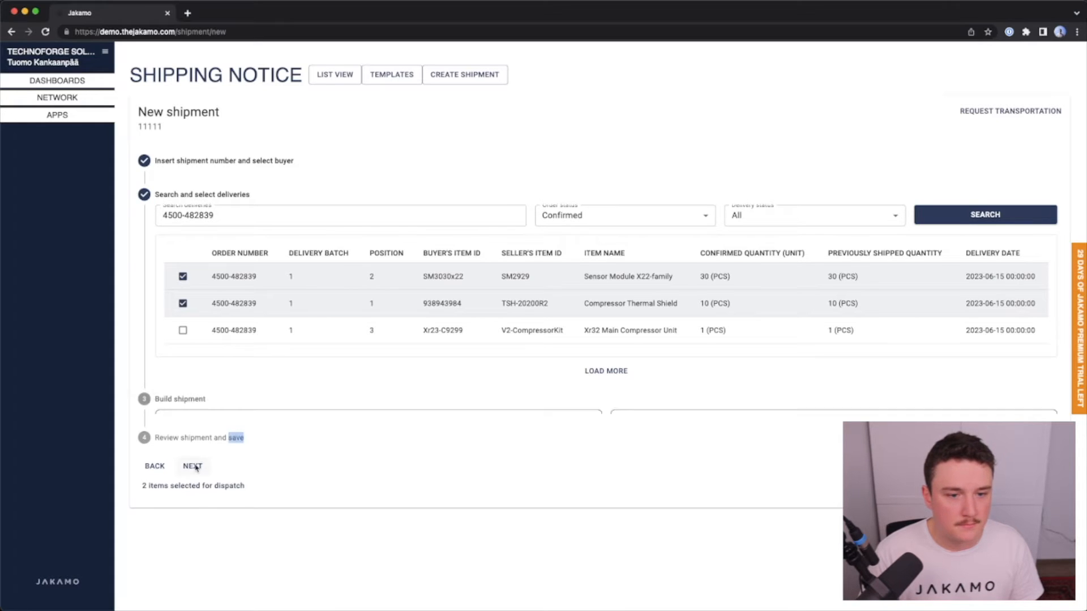
Advance to the Build shipment step, keeping quantities 30/30 and 10/10.
click(193, 465)
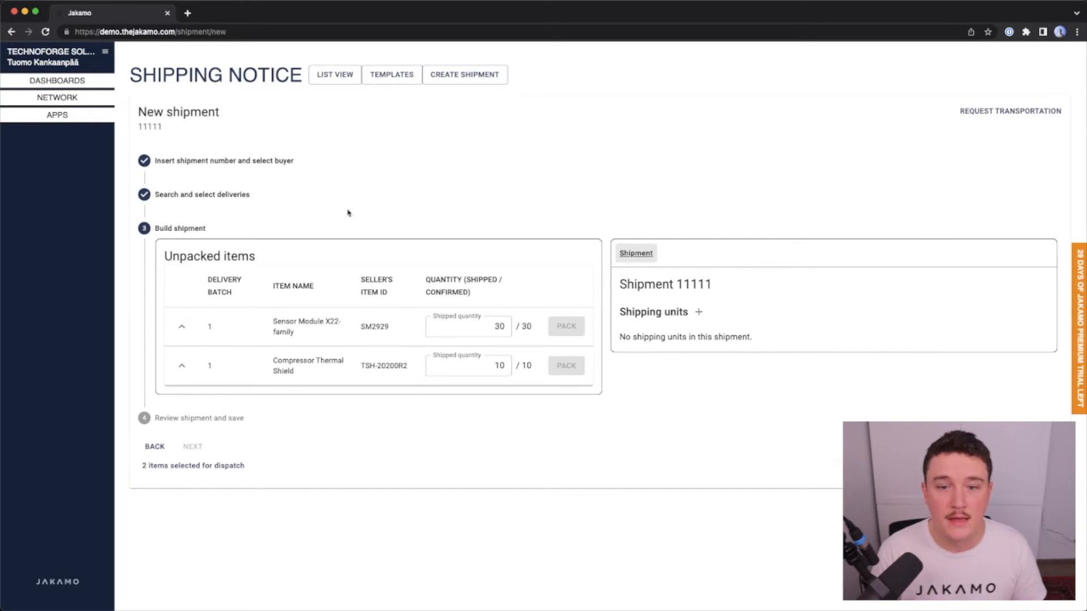
mouse_move(756, 407)
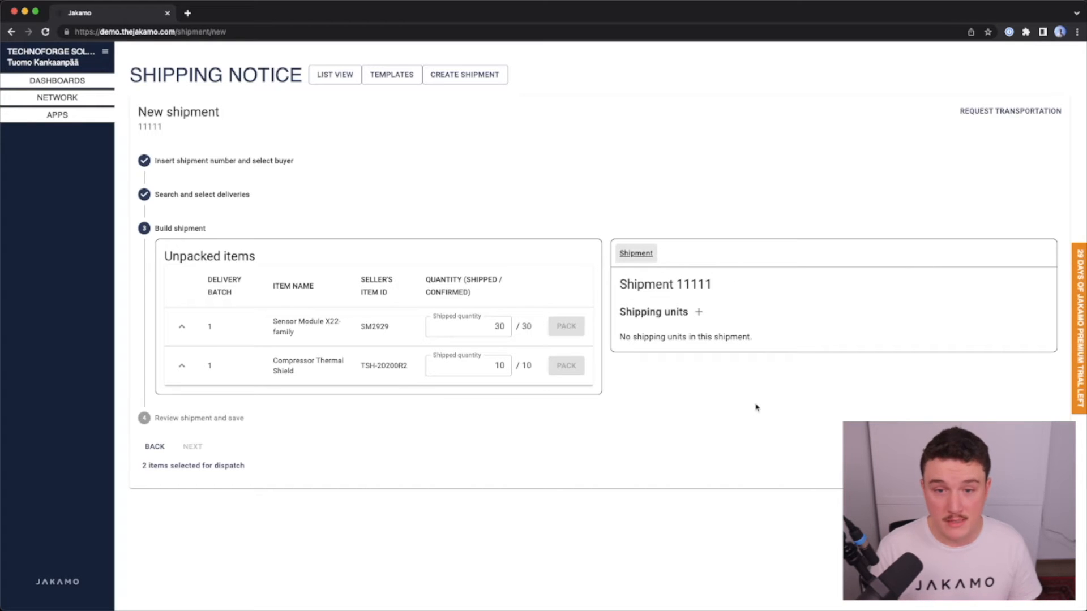
mouse_move(698, 312)
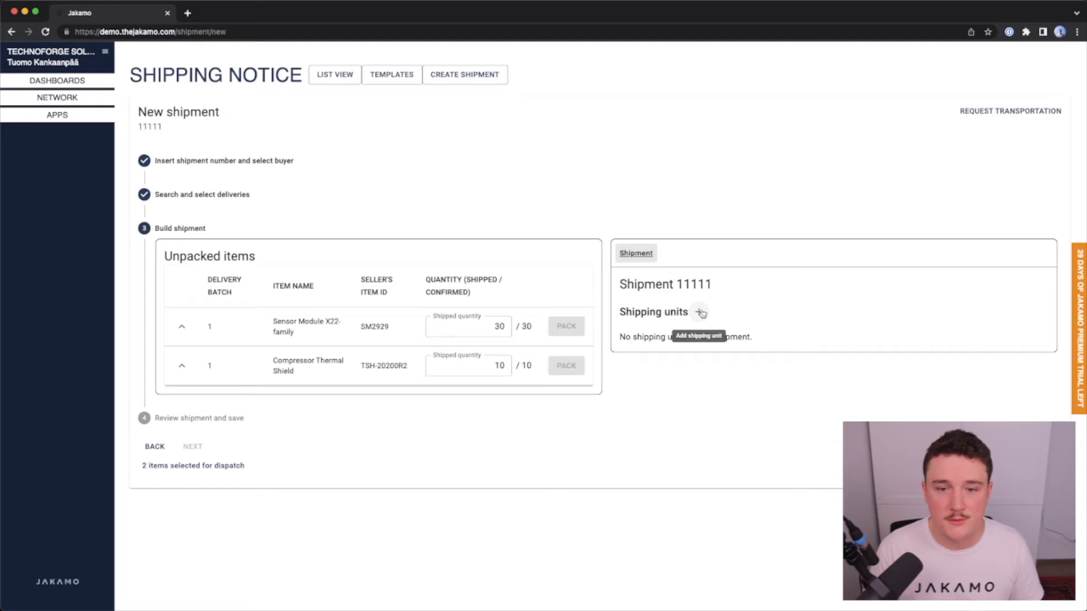
Add two shipping units to shipment 11111: Pallet 333 and Pallet 888.
click(700, 312)
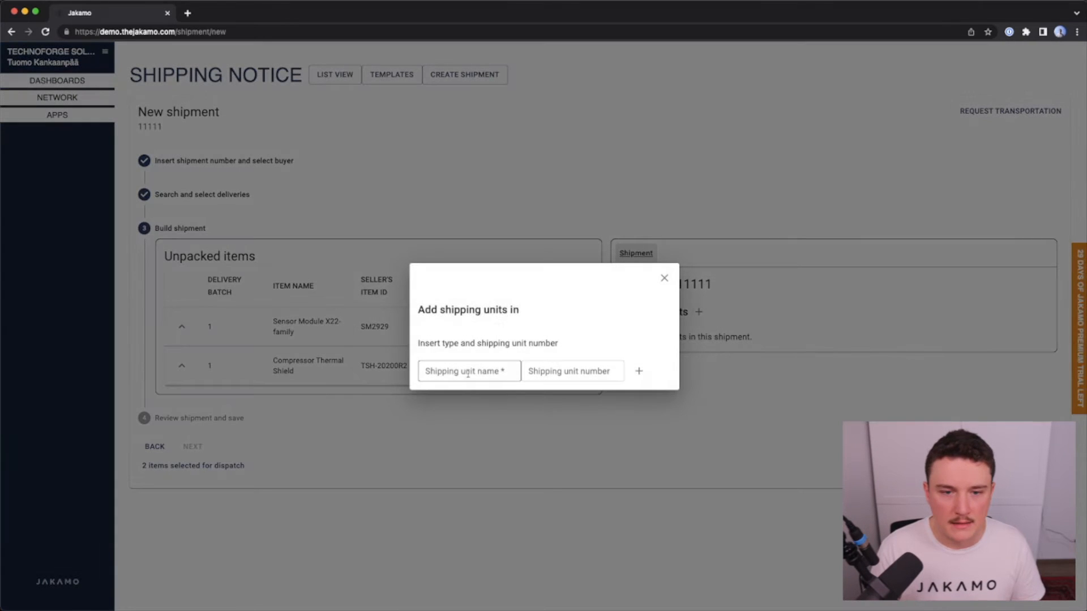
text(Pallet)
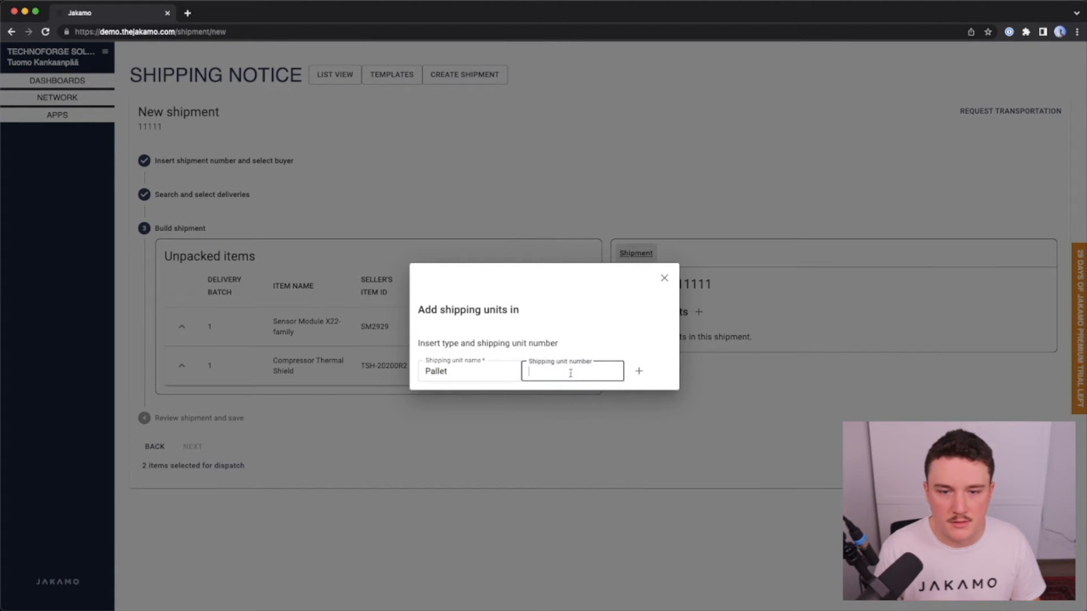
text(333)
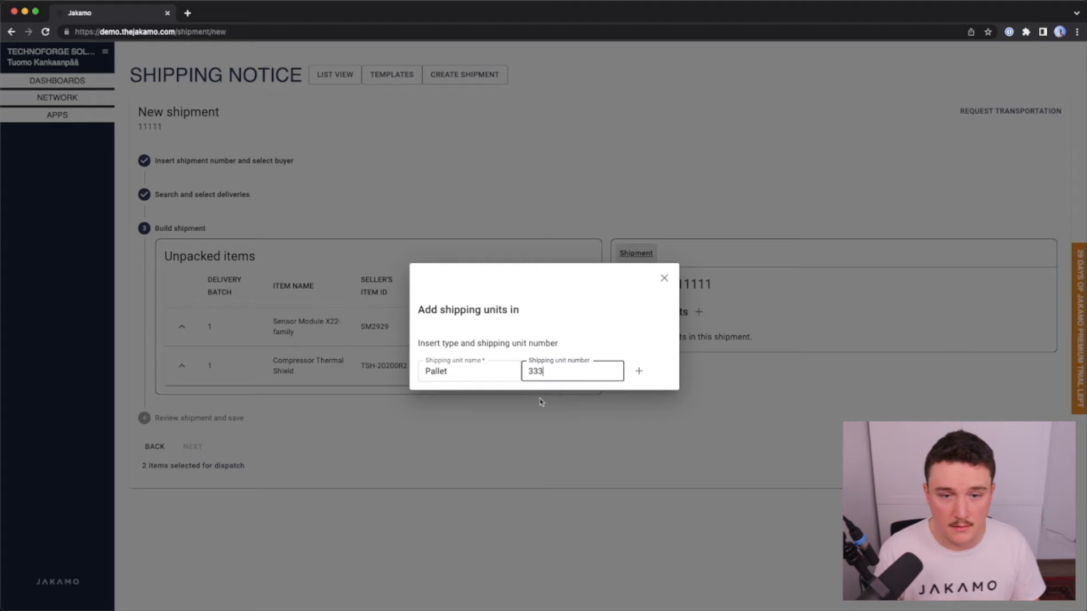
click(638, 371)
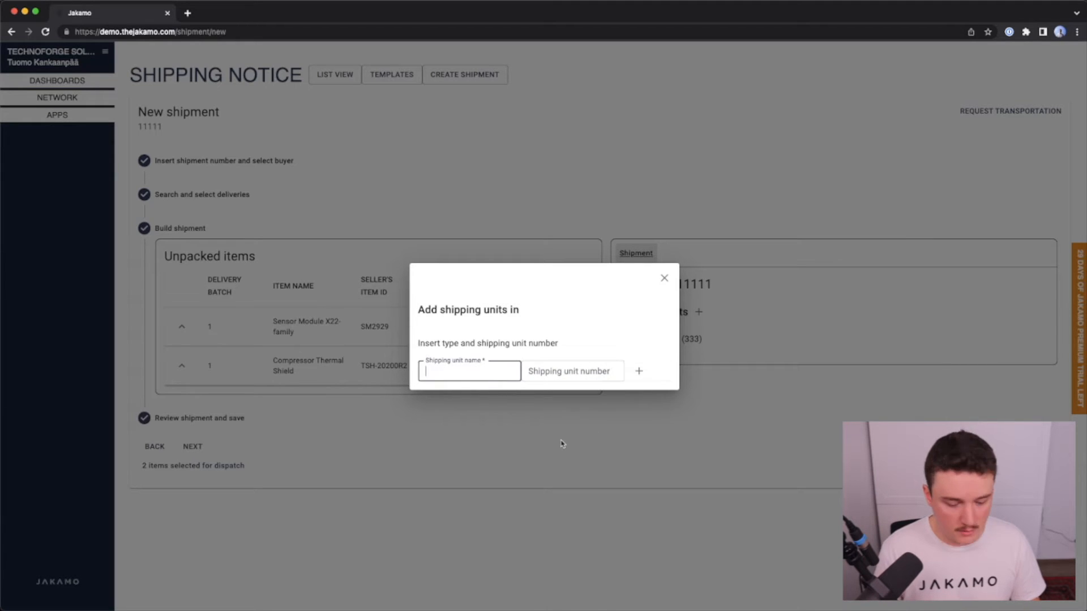
text(Pallet)
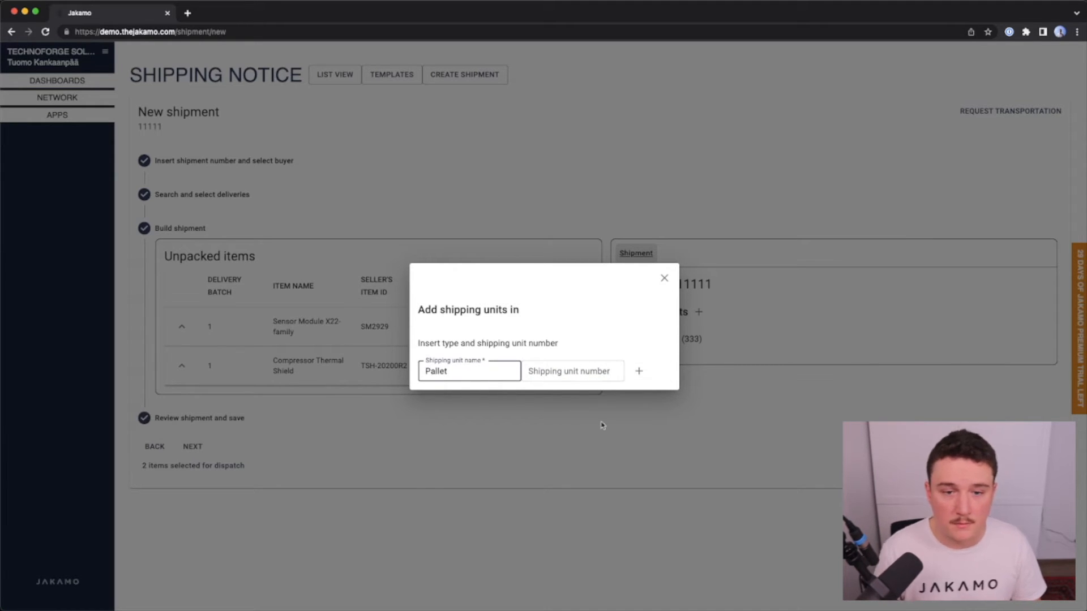
text(8)
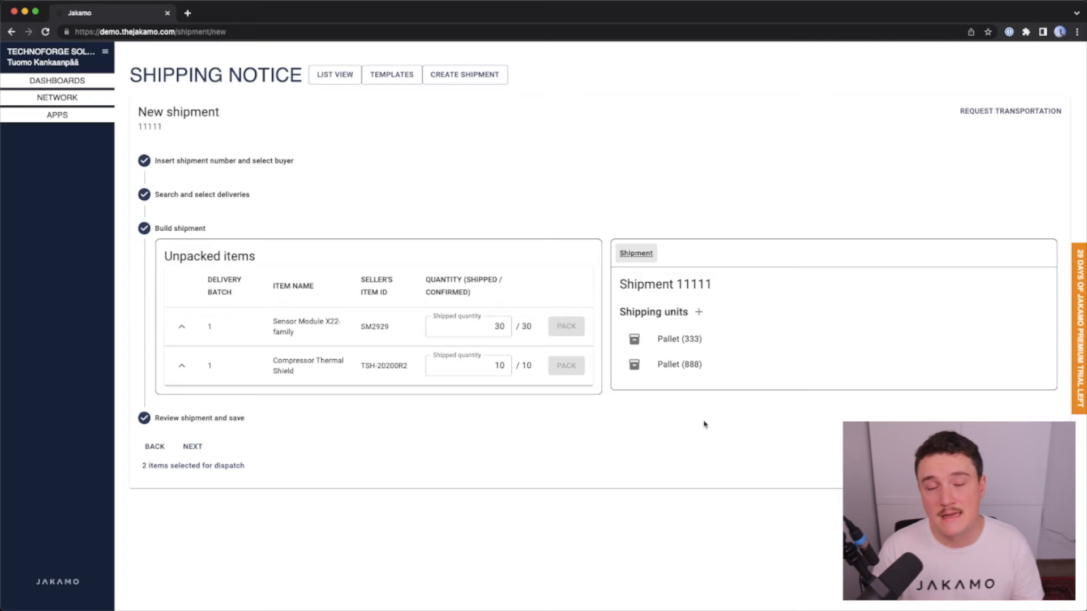
mouse_move(701, 418)
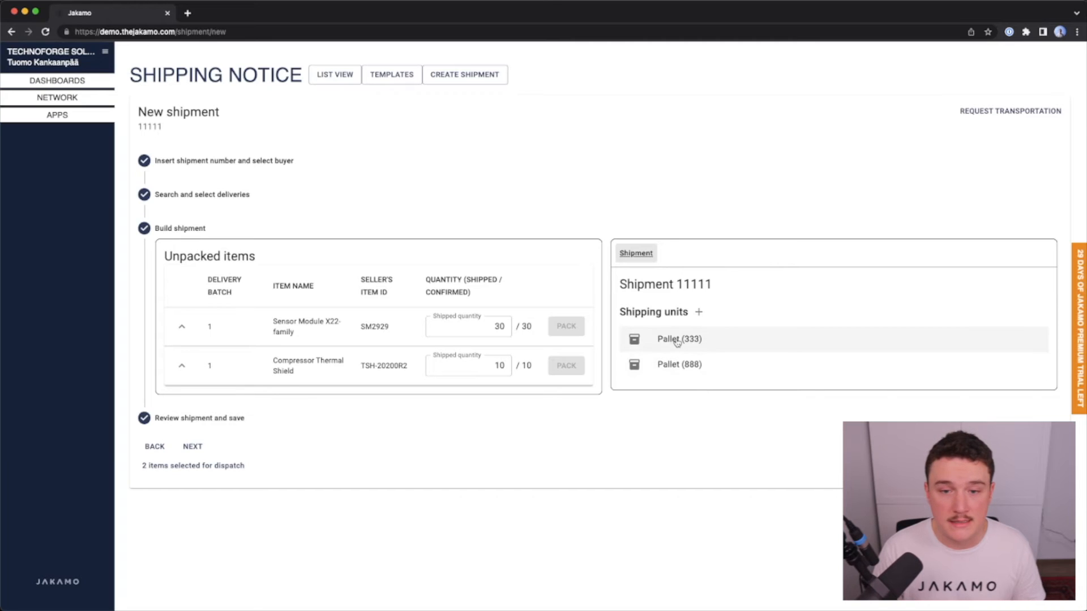
Pack the Sensor Module X22-family onto Pallet 333 and the Compressor Thermal Shield onto Pallet 888.
click(678, 339)
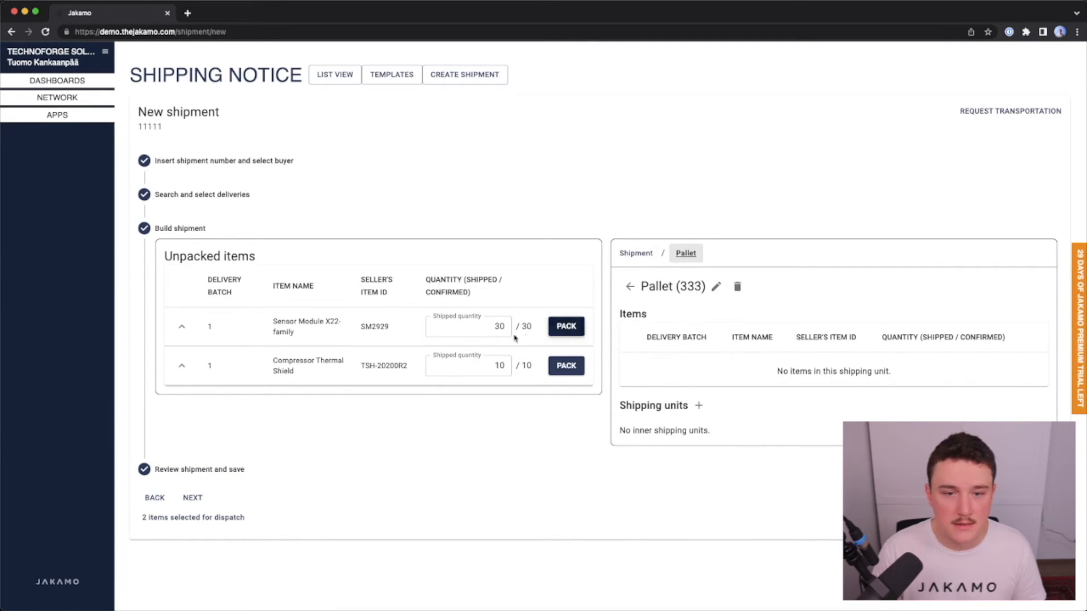
click(565, 326)
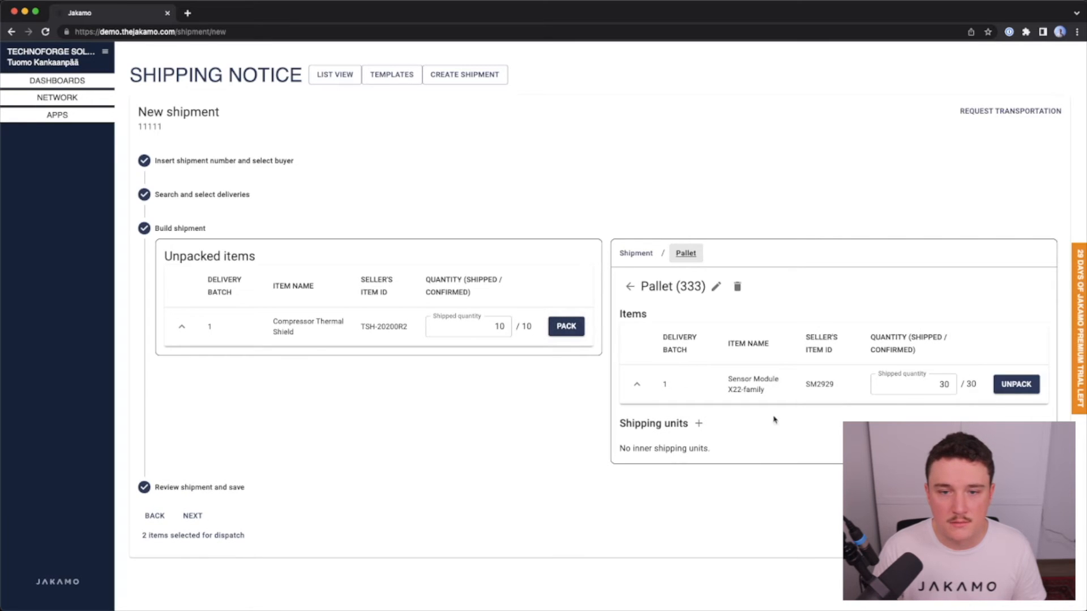
click(636, 253)
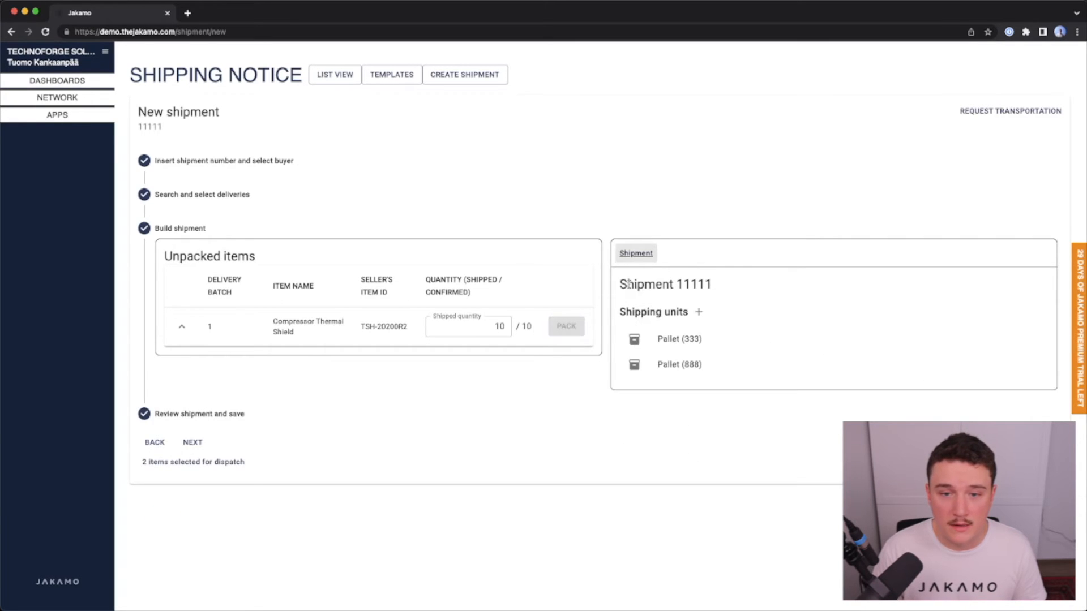
click(679, 364)
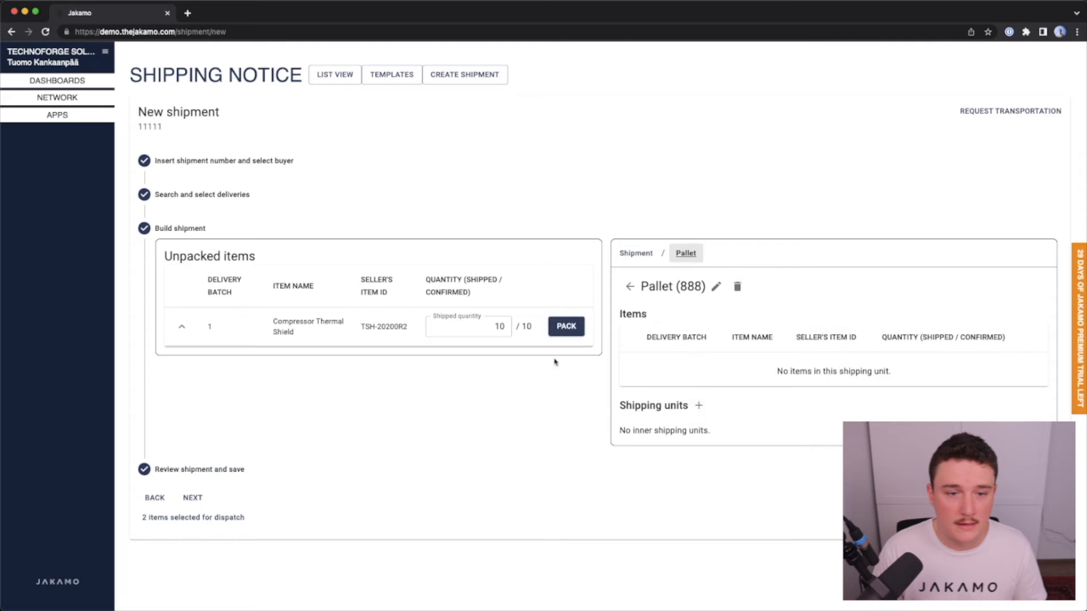
click(565, 326)
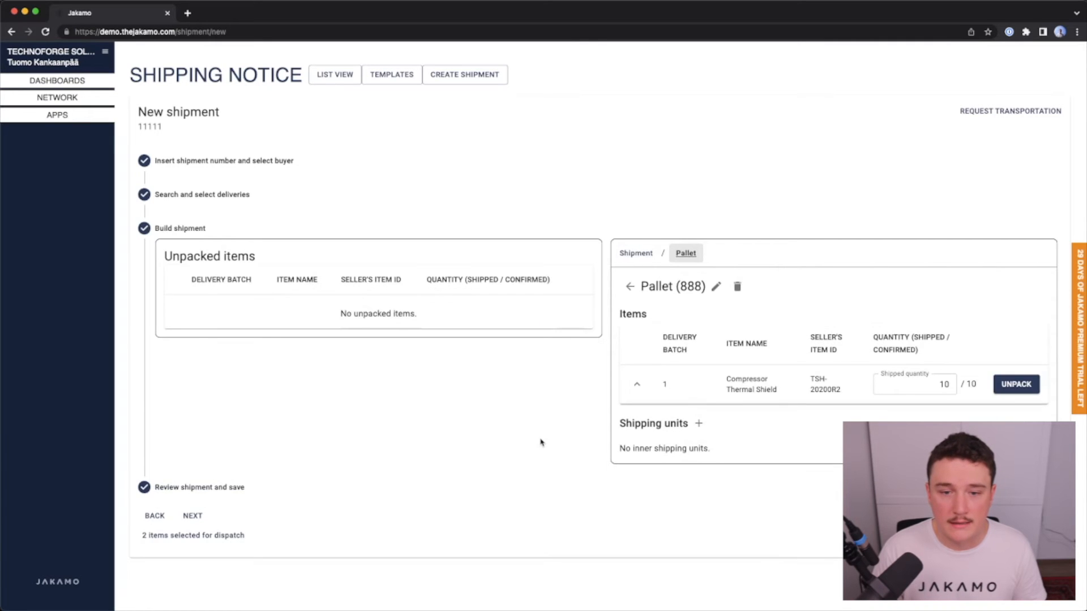
click(698, 424)
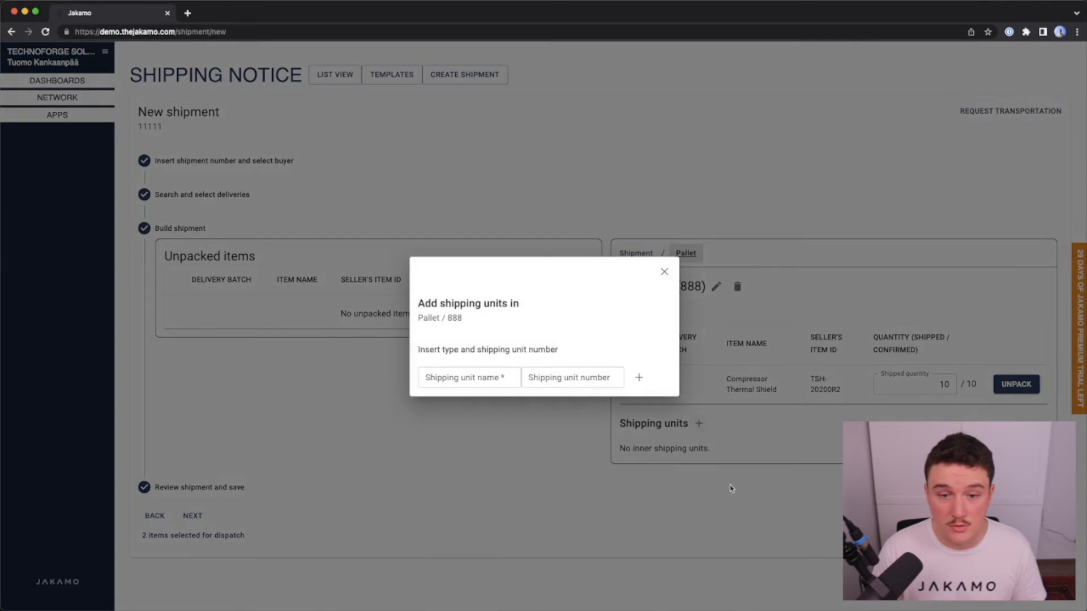
mouse_move(607, 307)
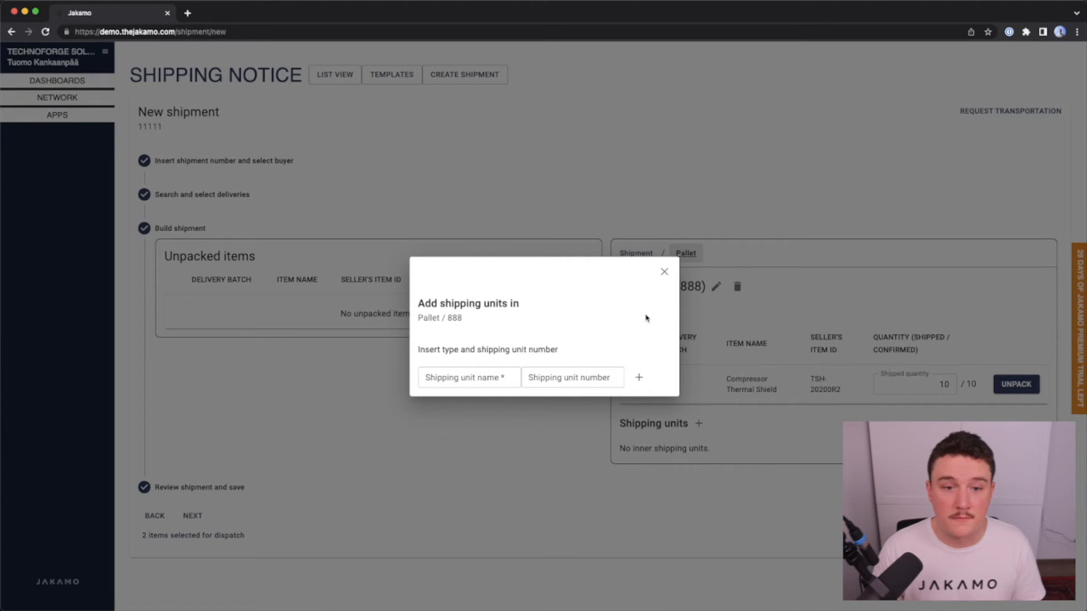
click(663, 271)
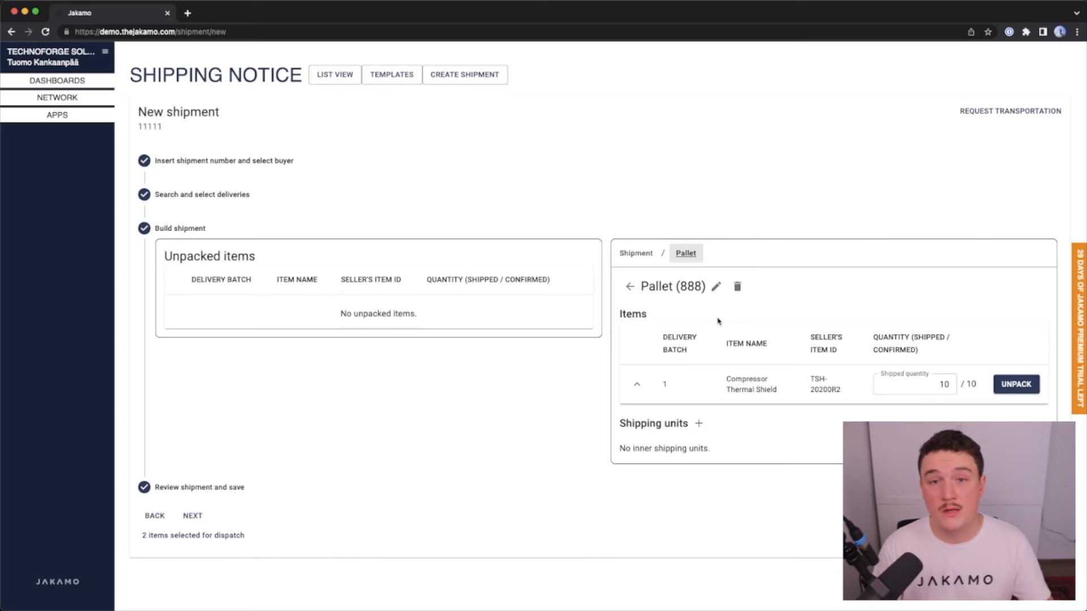
mouse_move(716, 287)
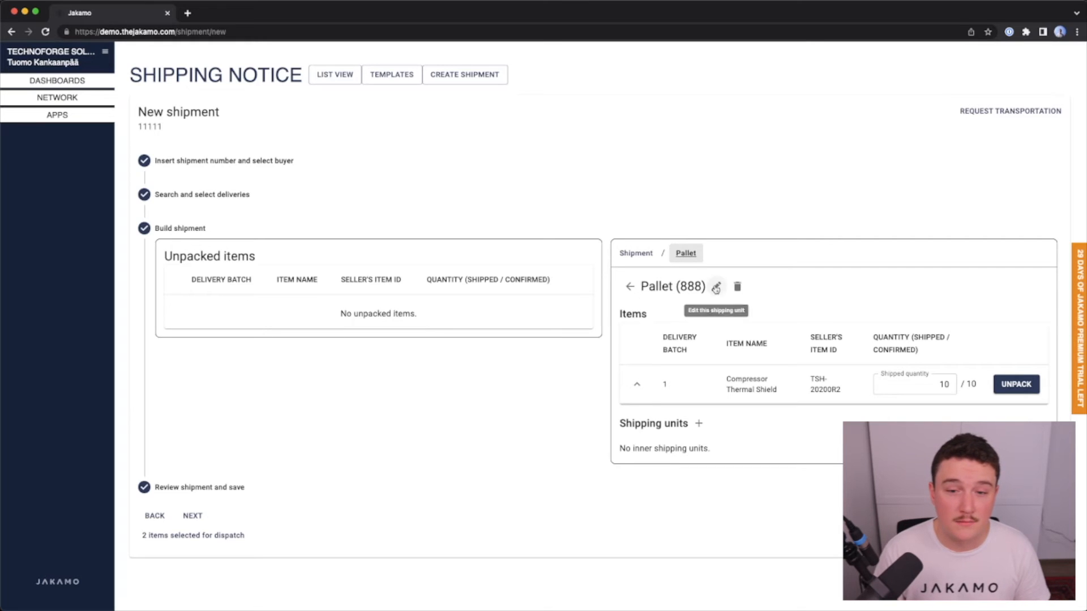
Record a 100 kg weight on Pallet 888 and expand the Compressor Thermal Shield details.
click(716, 287)
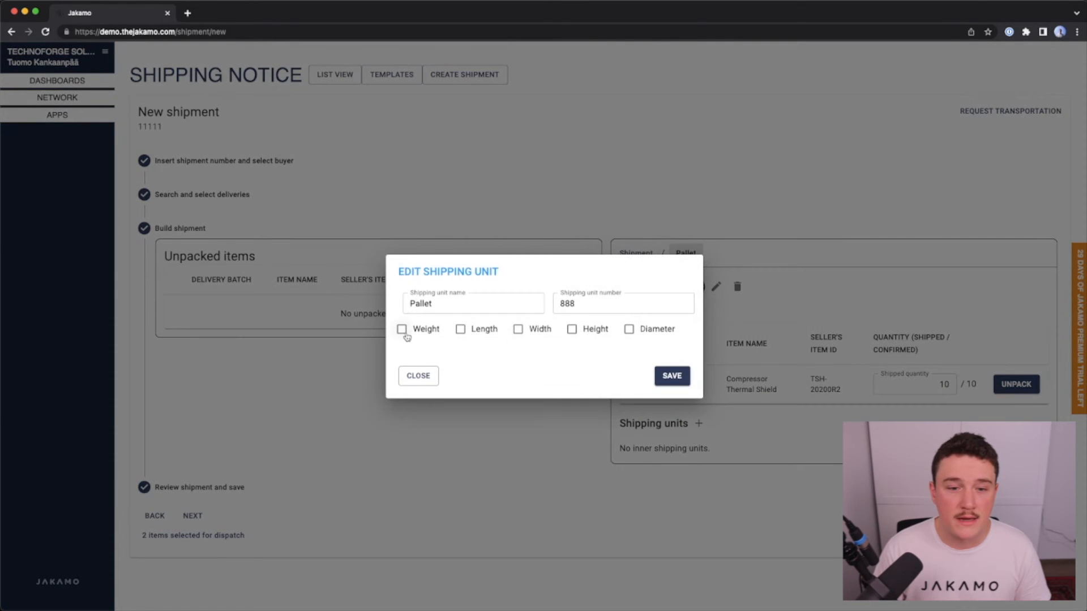
click(401, 328)
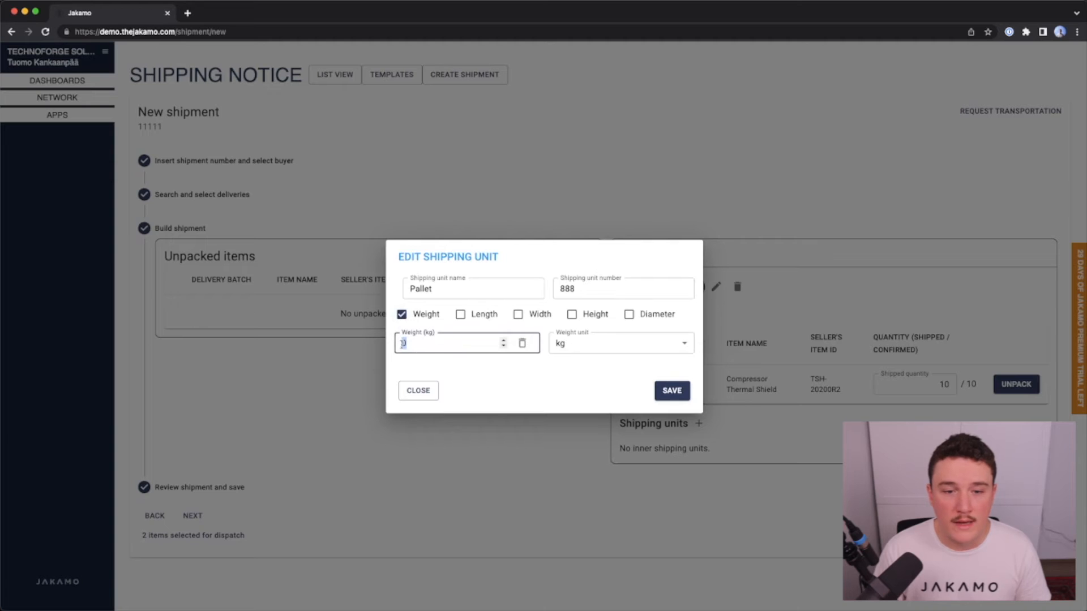
text(100)
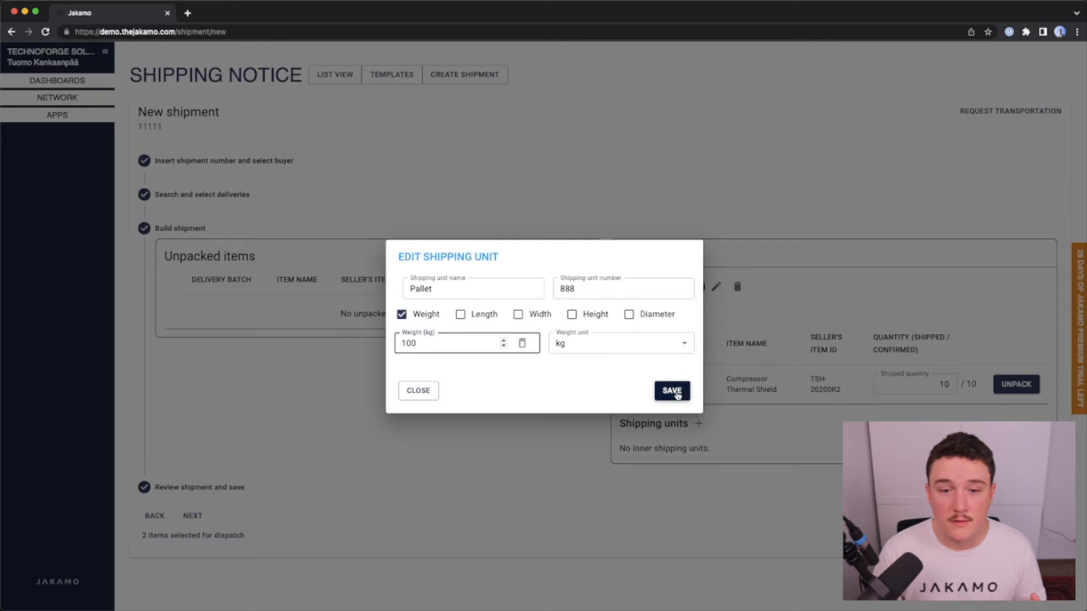
click(670, 390)
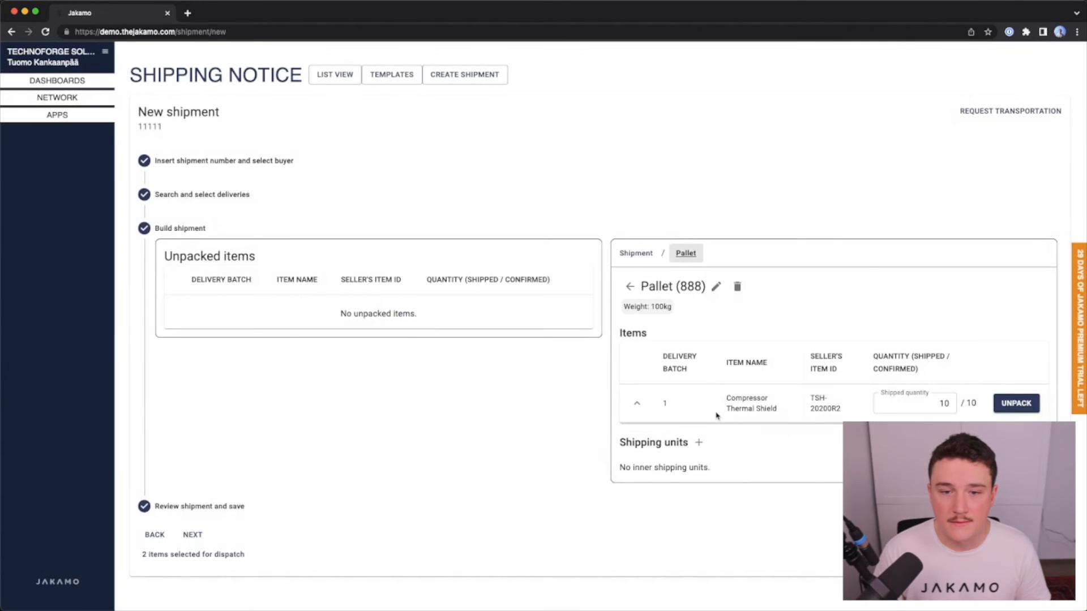
mouse_move(693, 324)
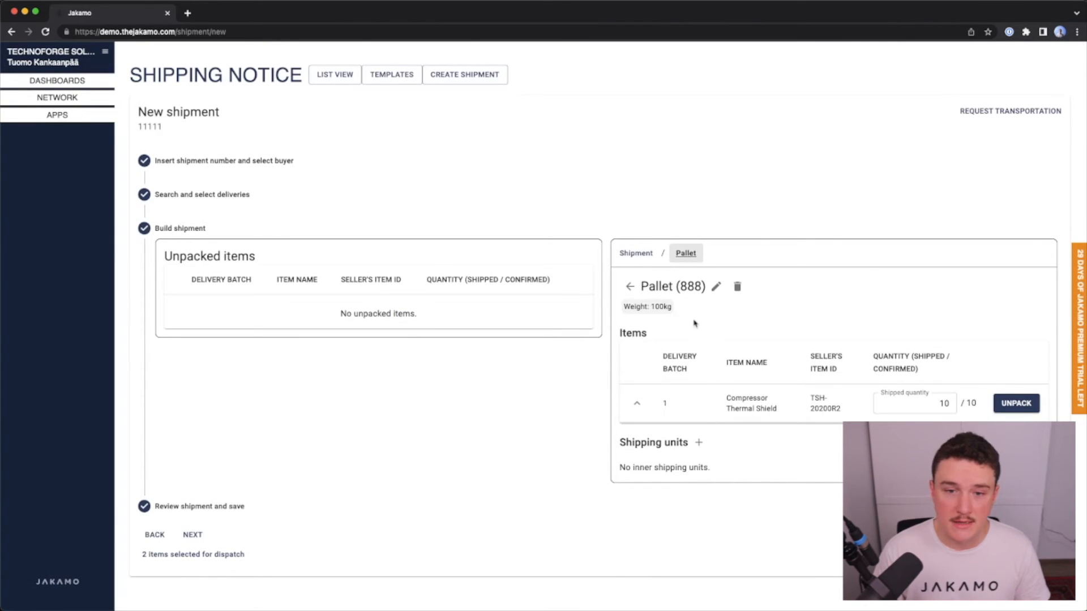
click(636, 404)
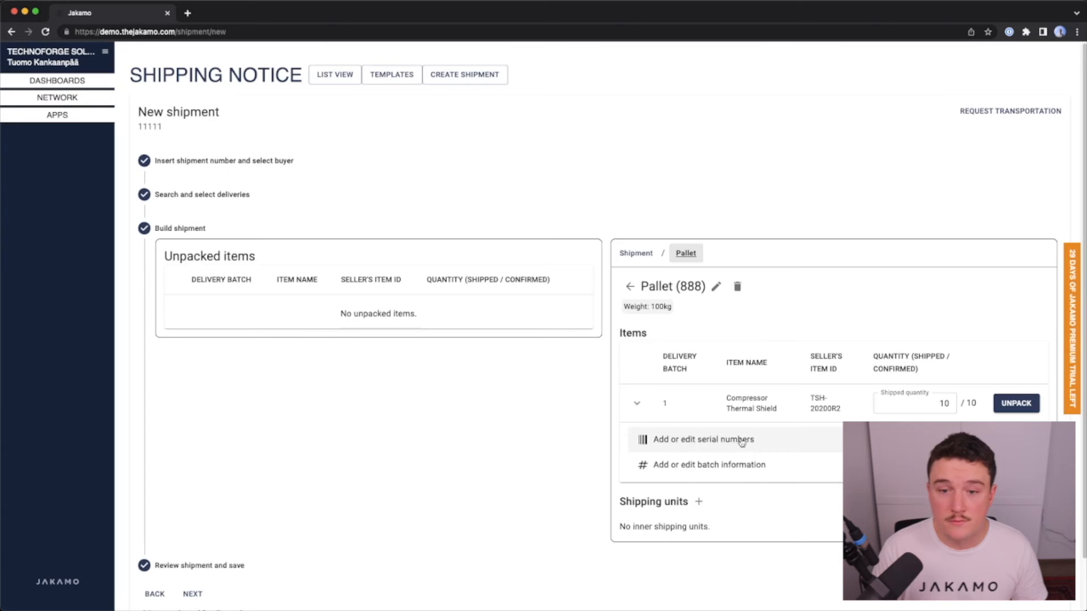
Enter serial numbers 111, 222 and 333 for the Compressor Thermal Shield.
click(702, 439)
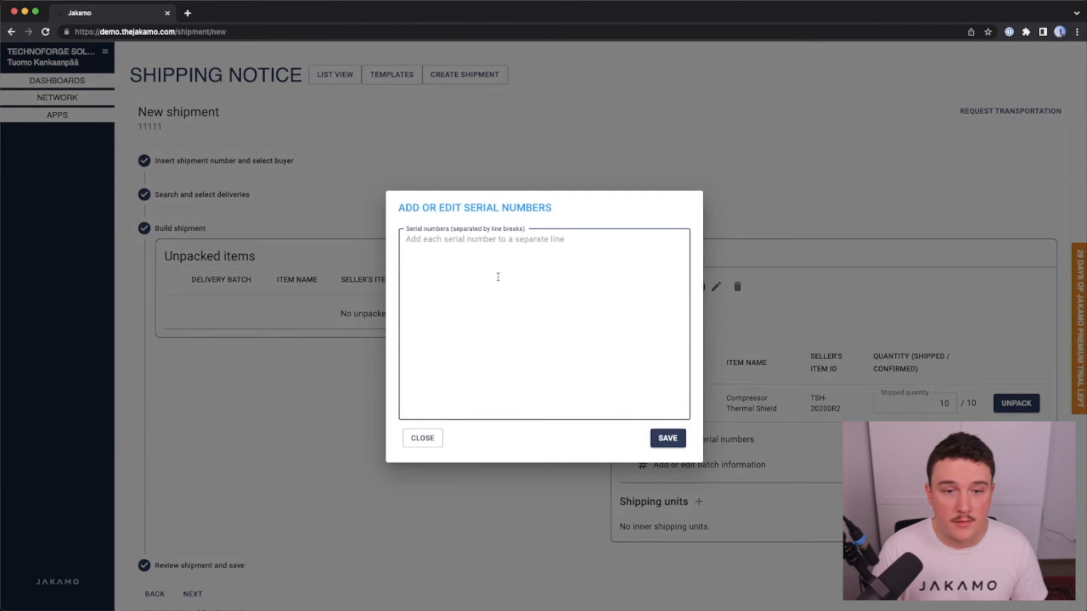
text(111)
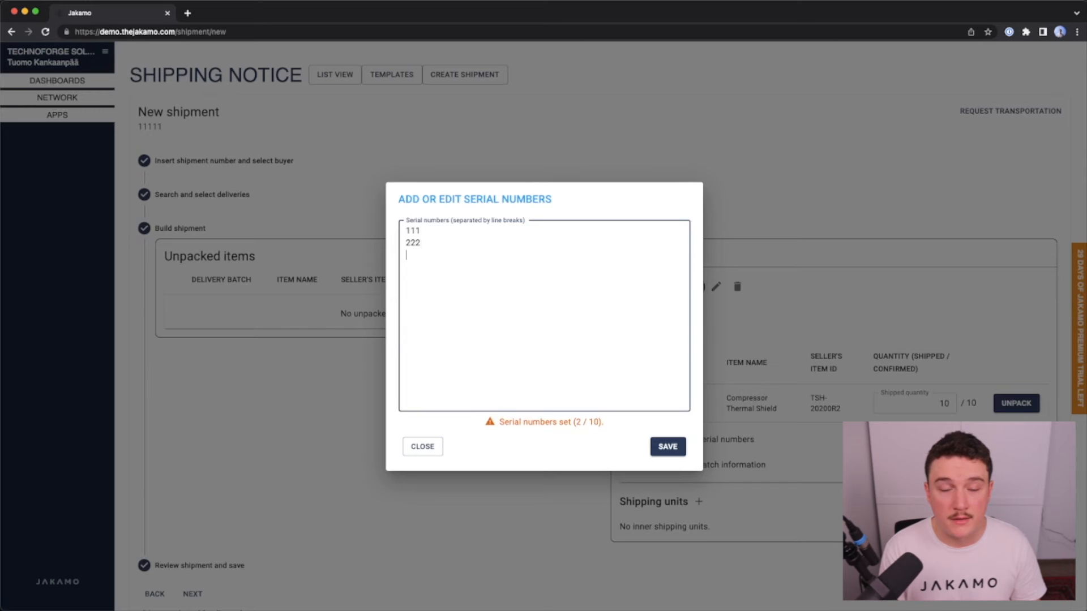
text(333)
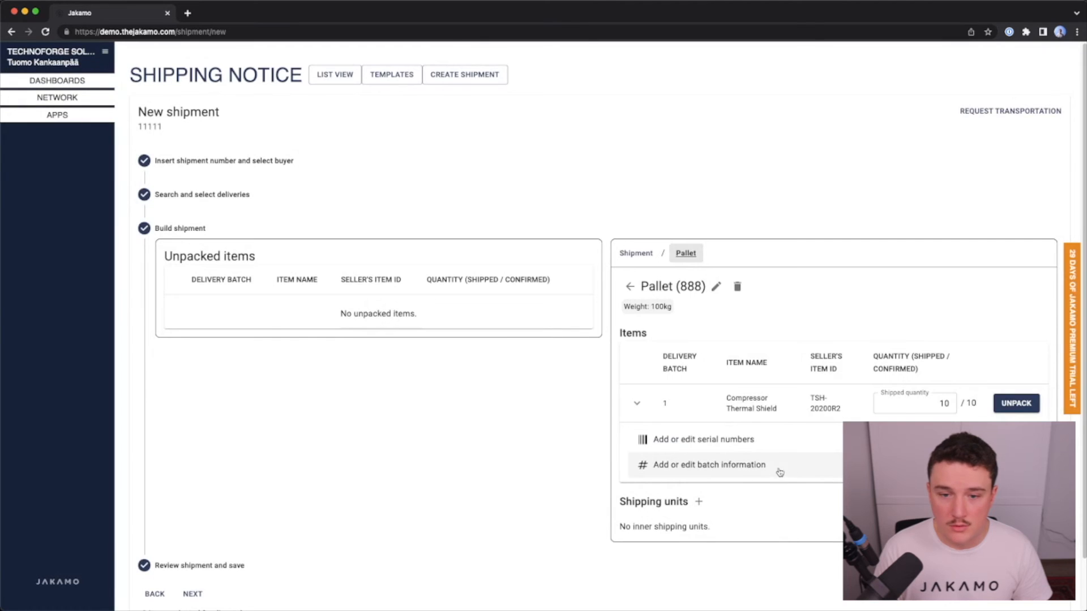
Add manufacturing batch 55555 for the Compressor Thermal Shield and save it.
click(709, 464)
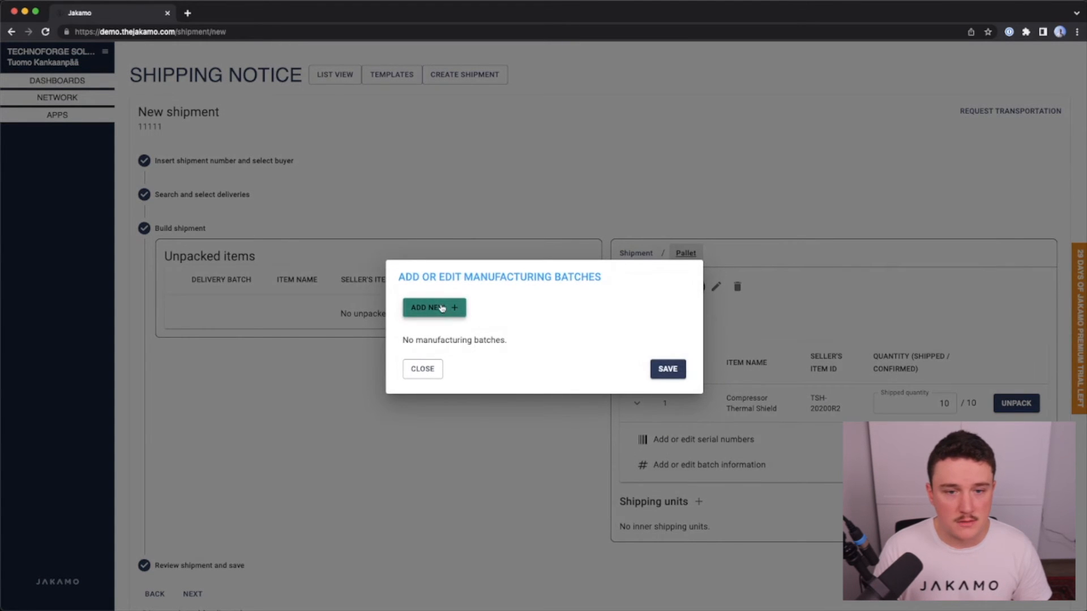
click(427, 307)
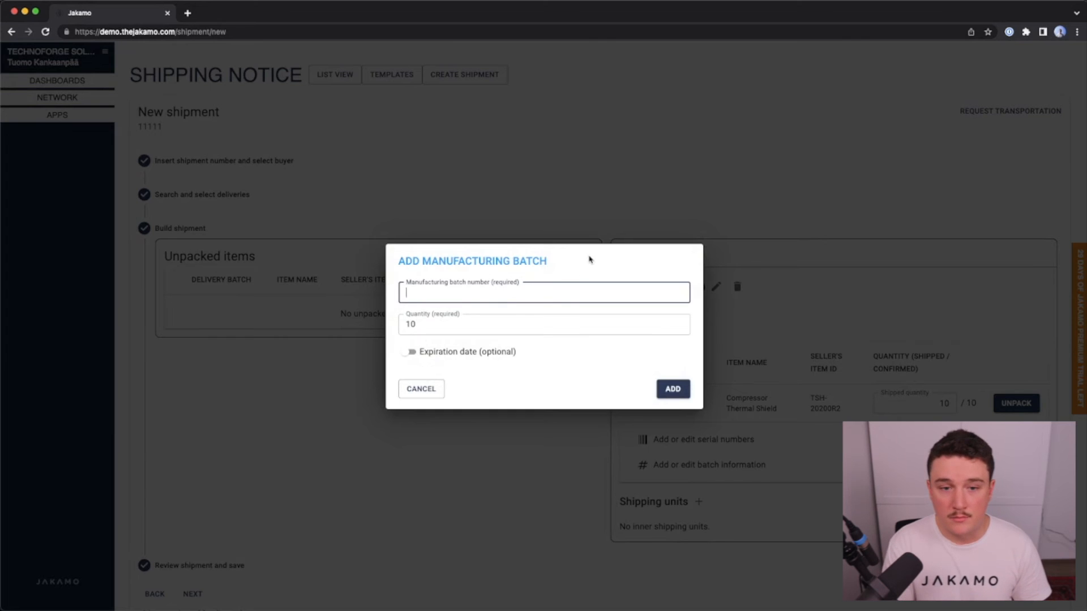
mouse_move(531, 324)
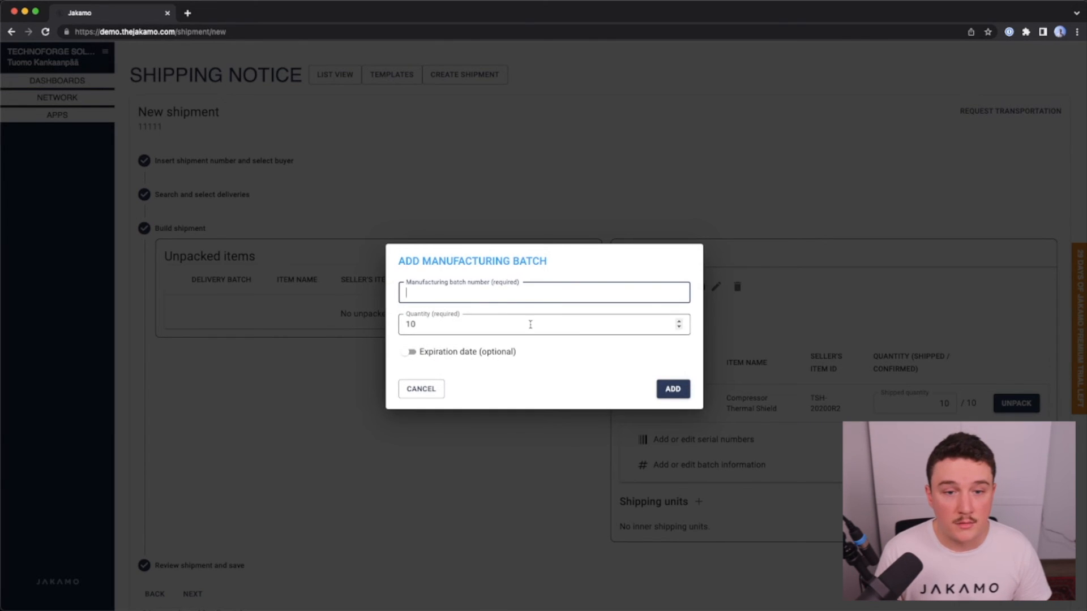
text(55555)
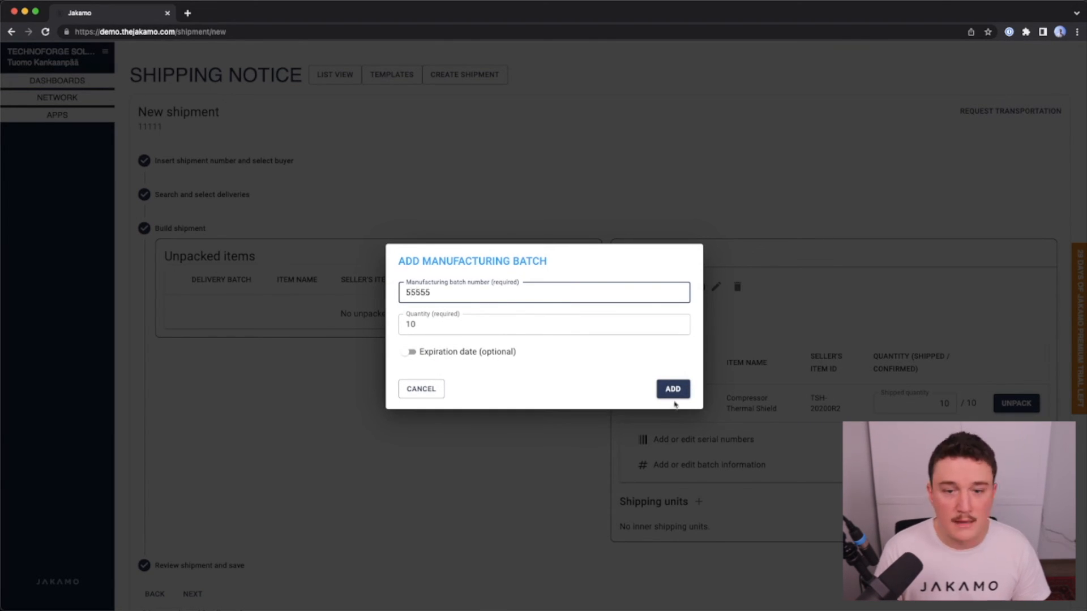
click(671, 389)
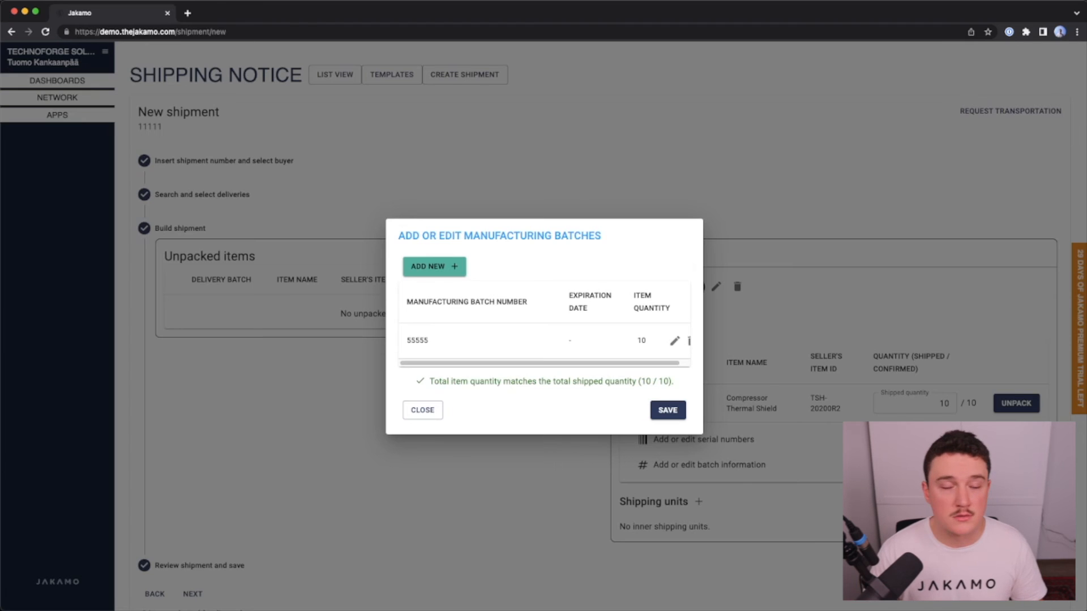
mouse_move(625, 424)
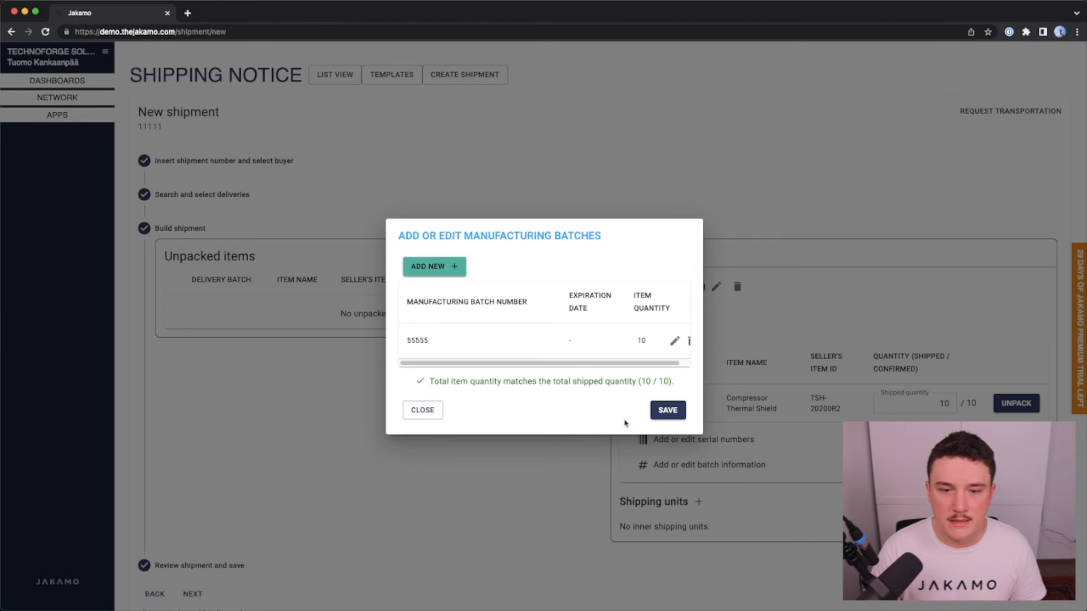
click(665, 410)
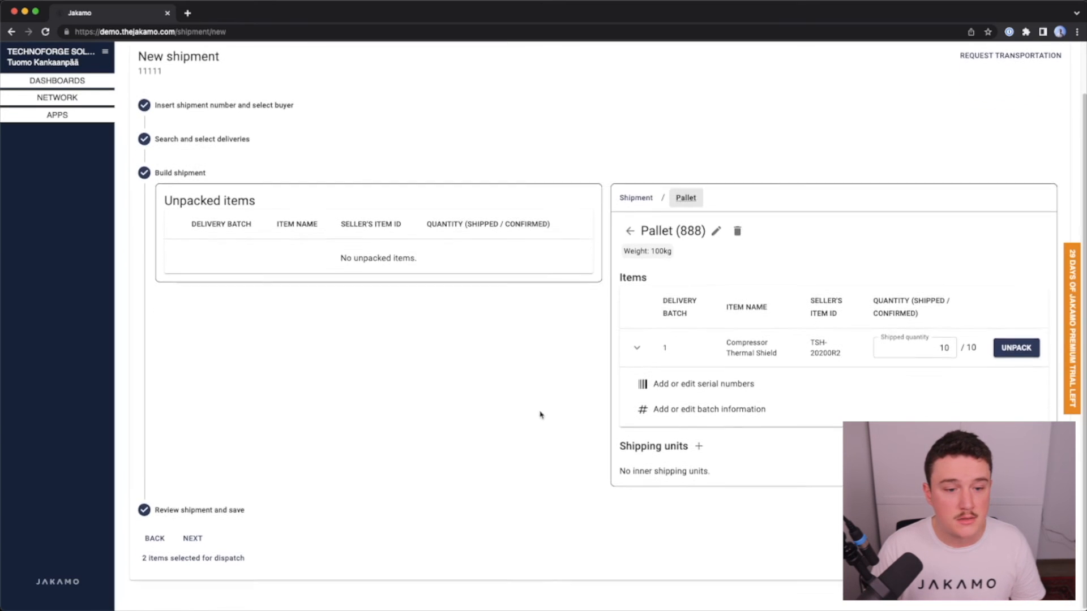
Move to the review step, expand the item rows, and check the batch details.
click(192, 537)
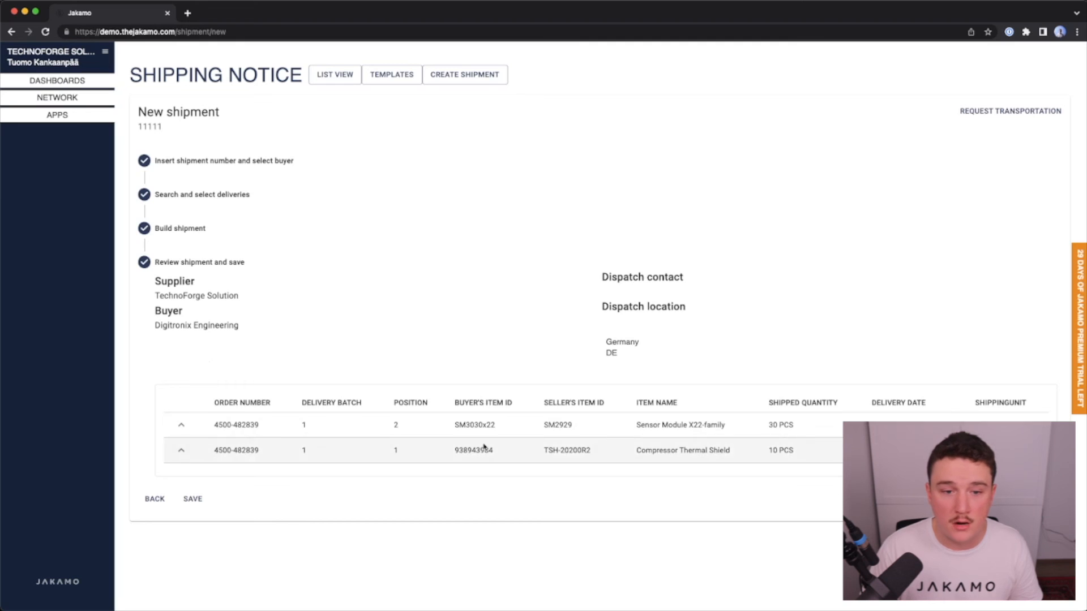
click(181, 425)
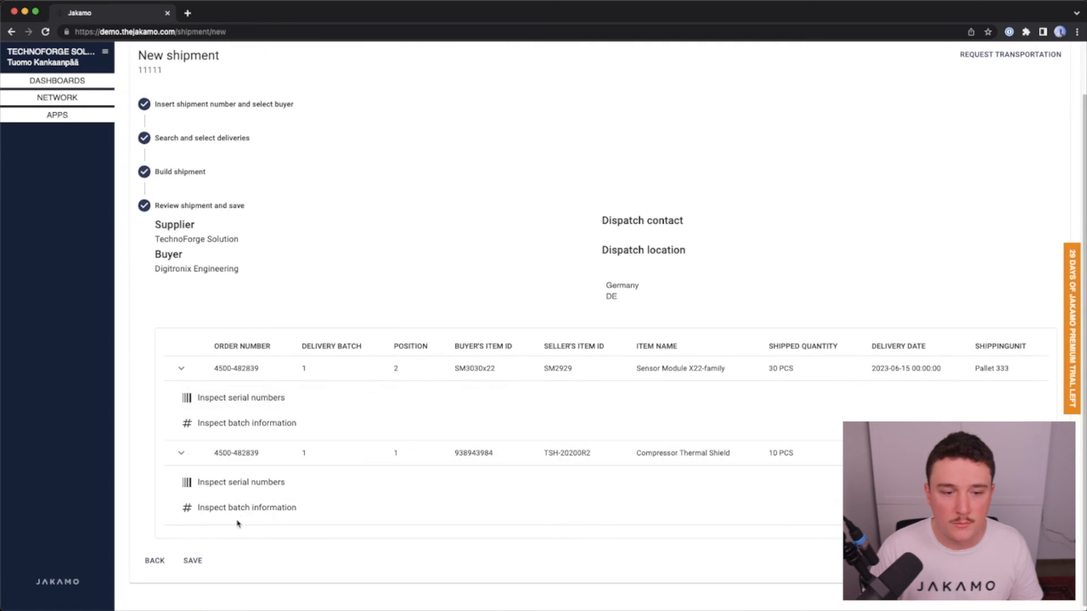
click(246, 507)
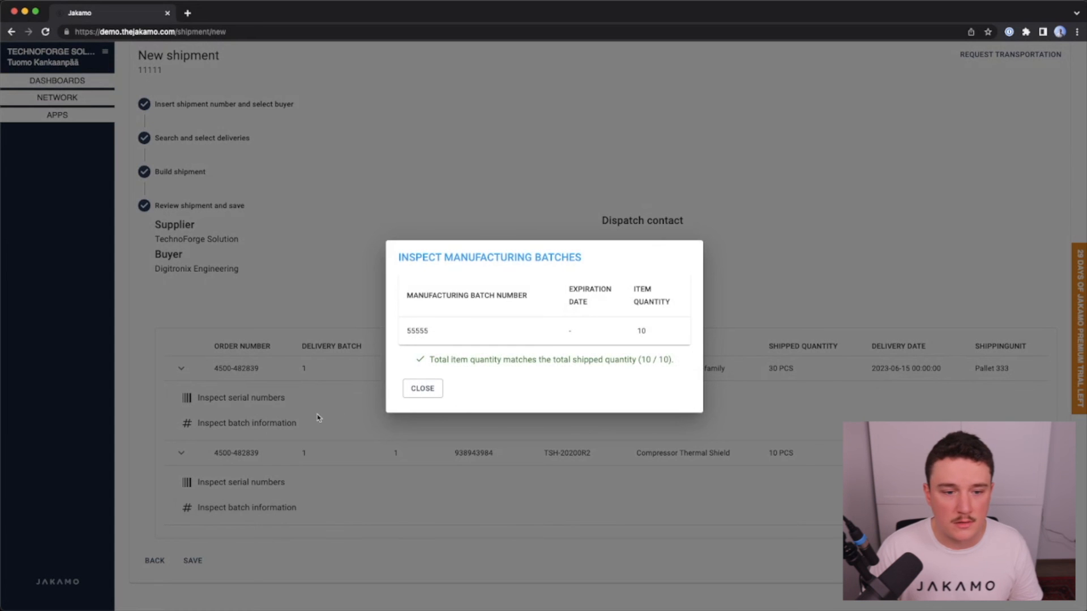
click(421, 389)
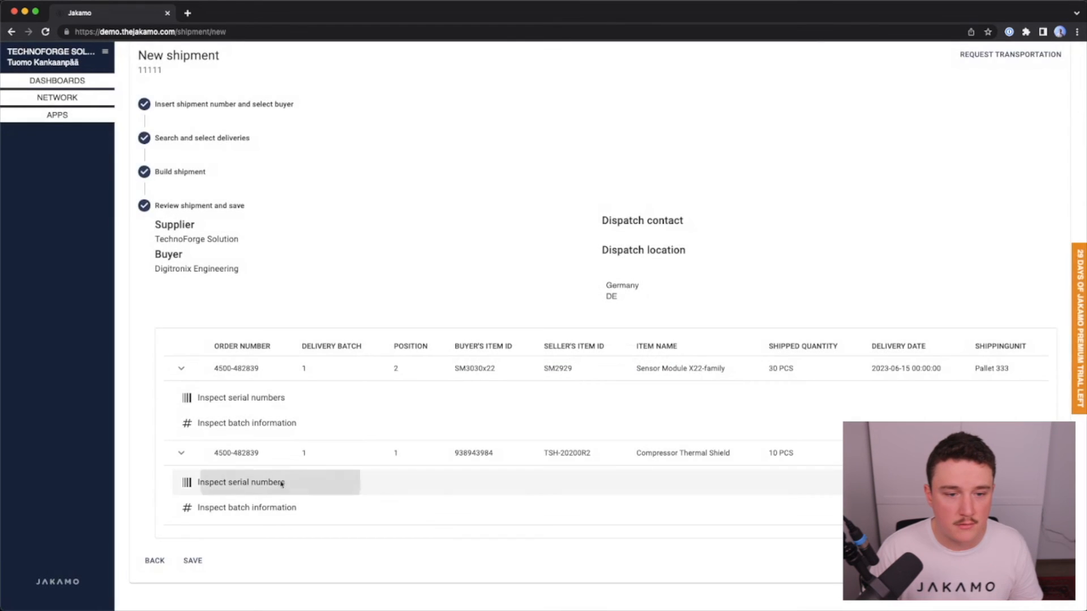
mouse_move(413, 355)
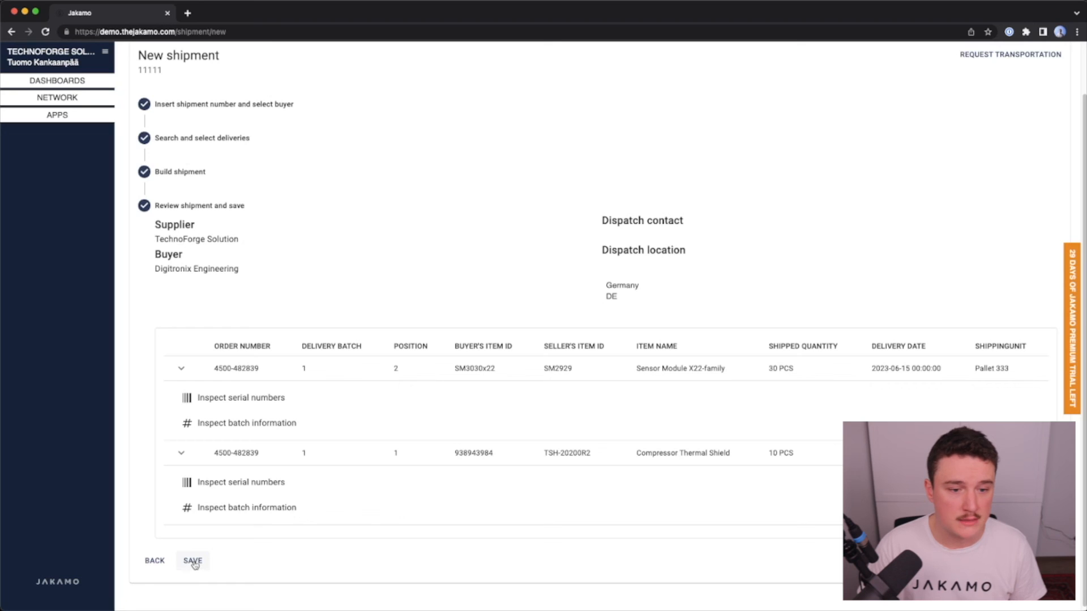
Save shipping notice 11111 as open and return to the sent shipments list.
click(192, 561)
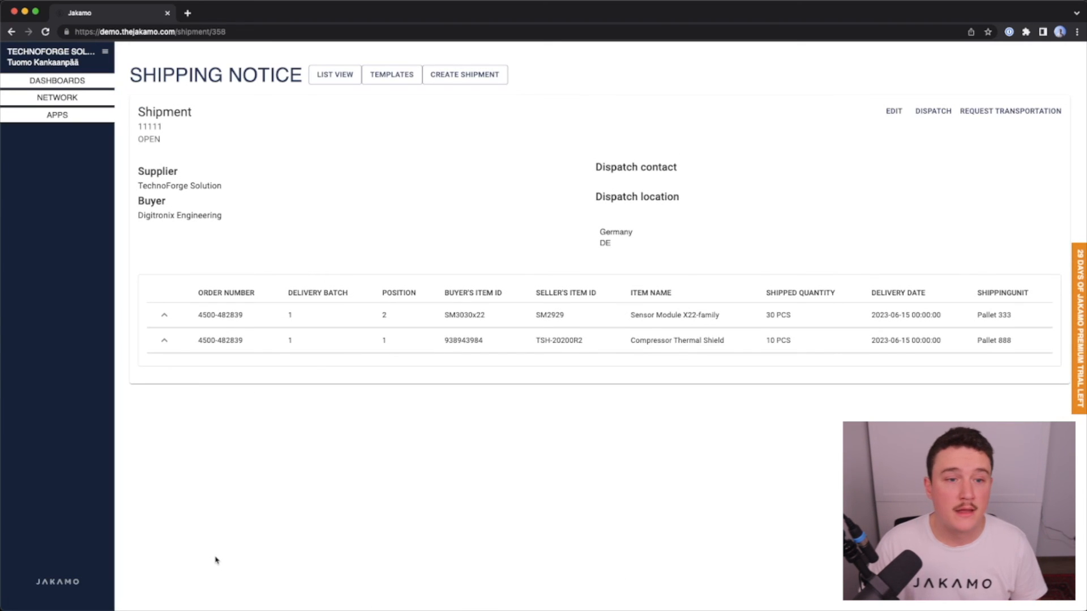
double_click(148, 140)
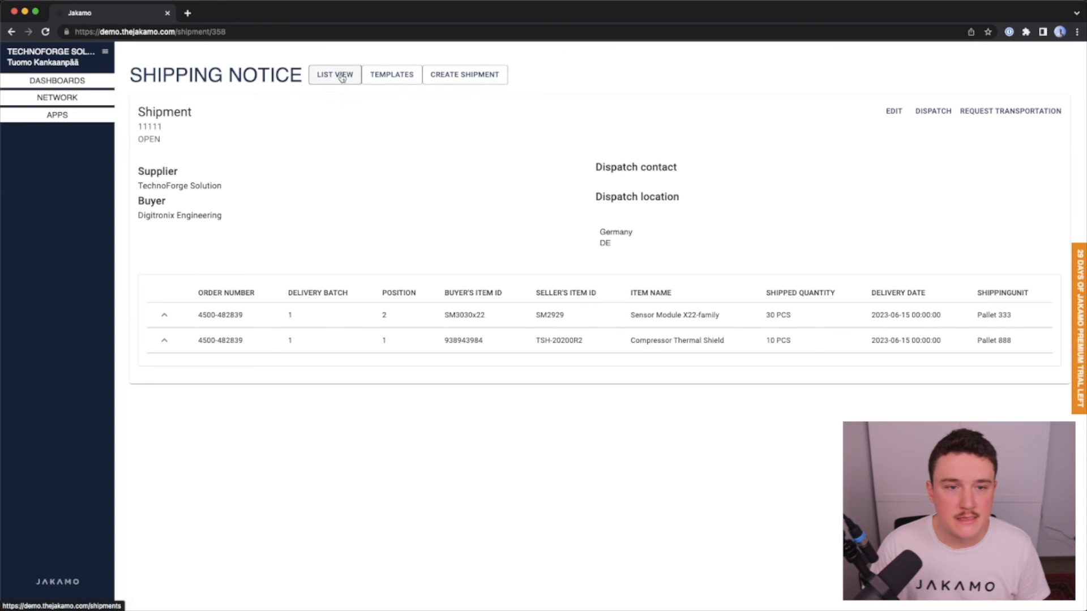
click(334, 74)
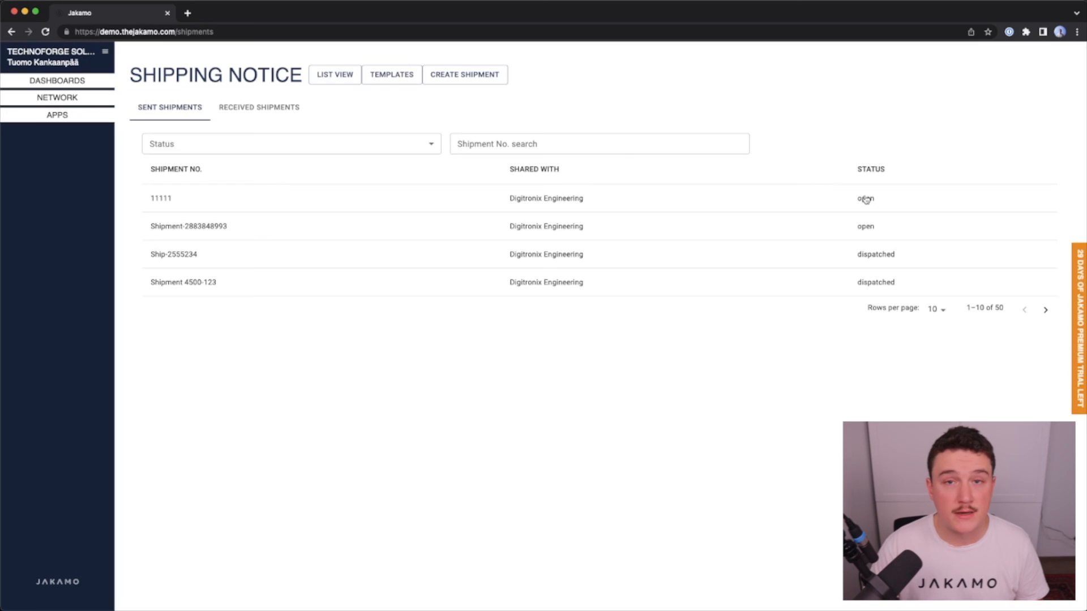
mouse_move(945, 204)
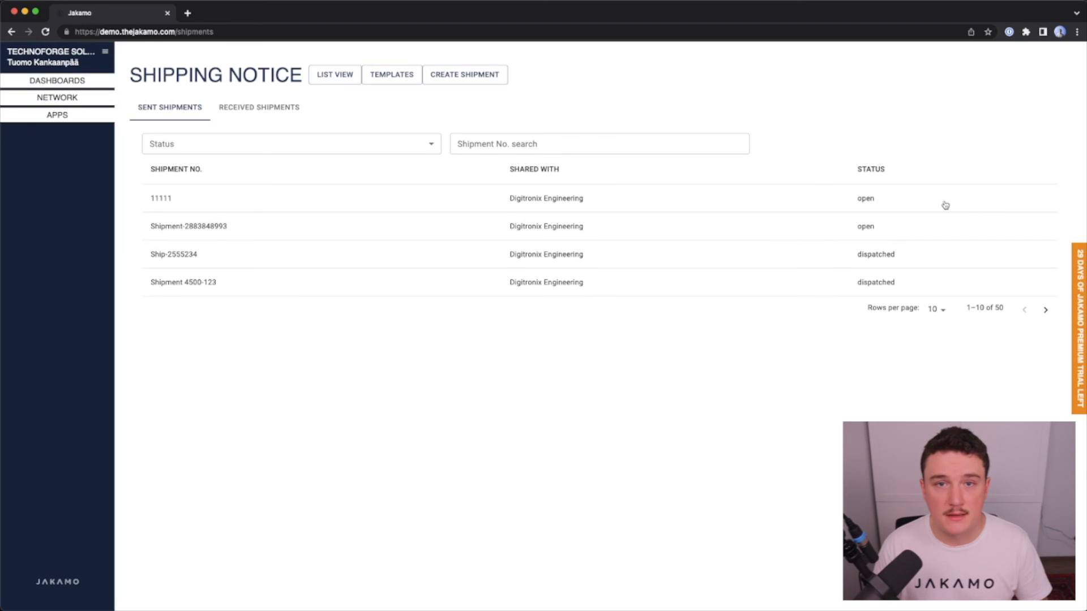
mouse_move(191, 201)
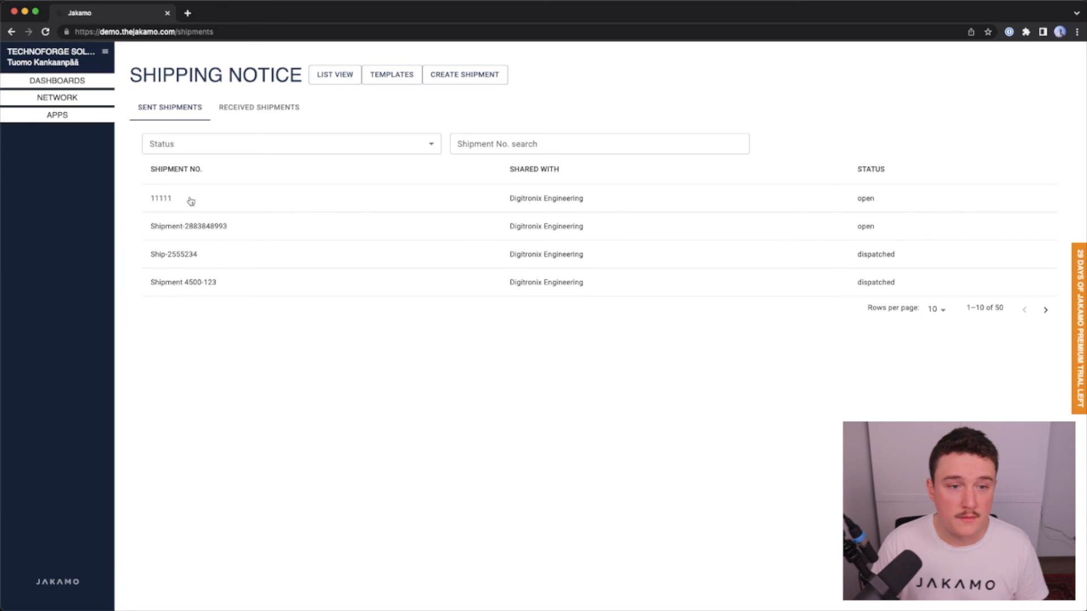
Open shipment 11111 and dispatch it, changing its status from open to dispatched.
click(161, 197)
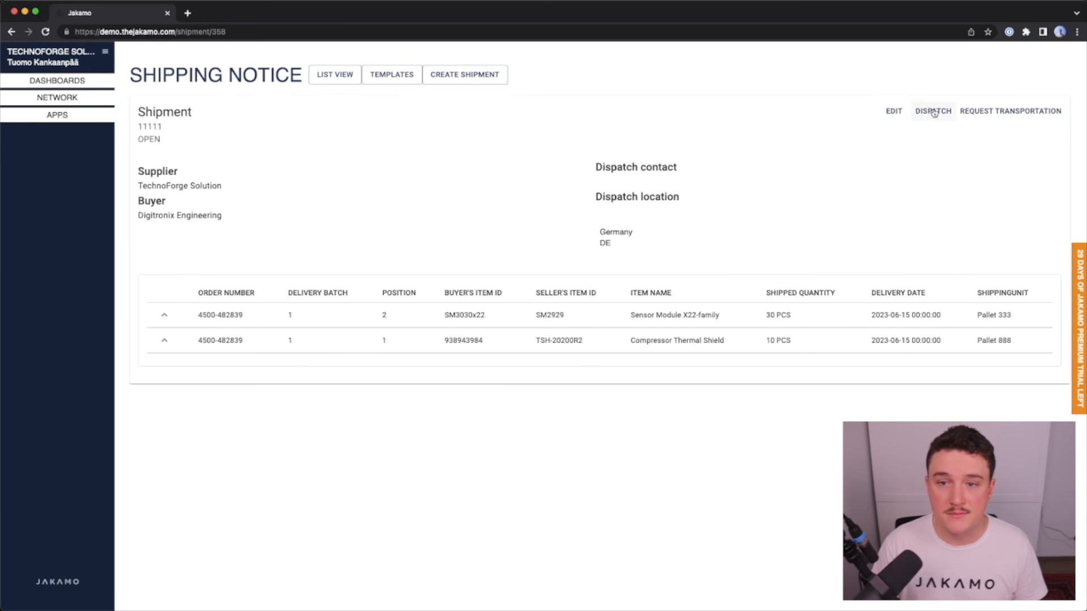
mouse_move(932, 129)
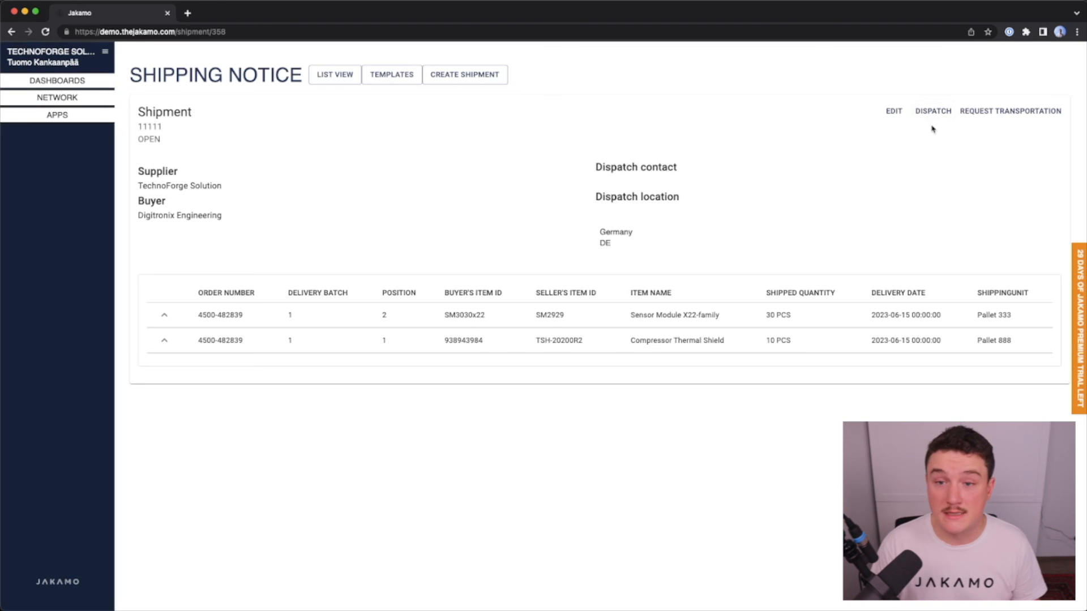
click(932, 110)
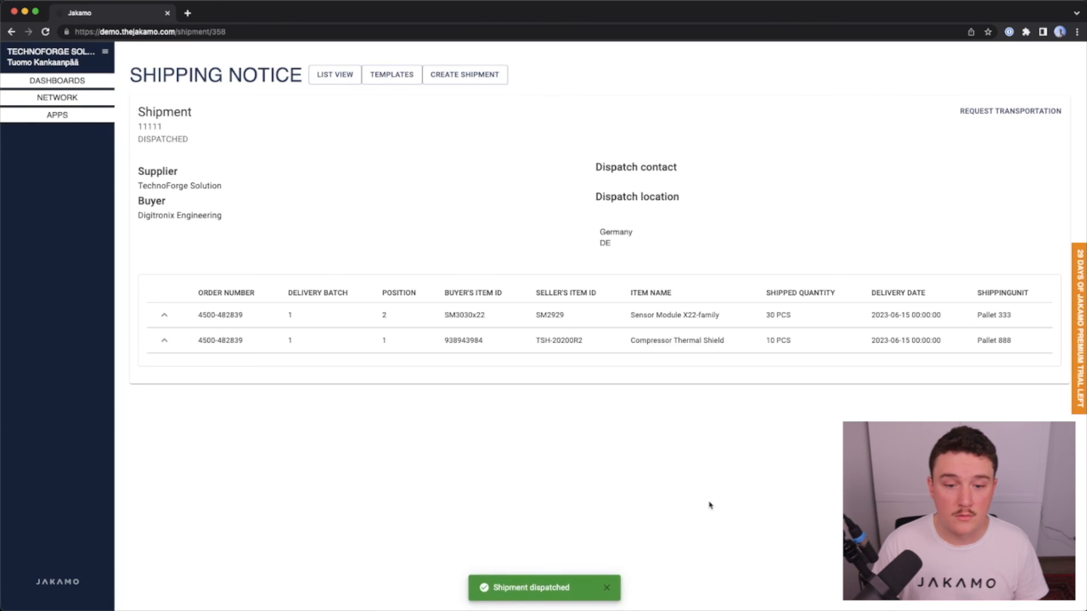